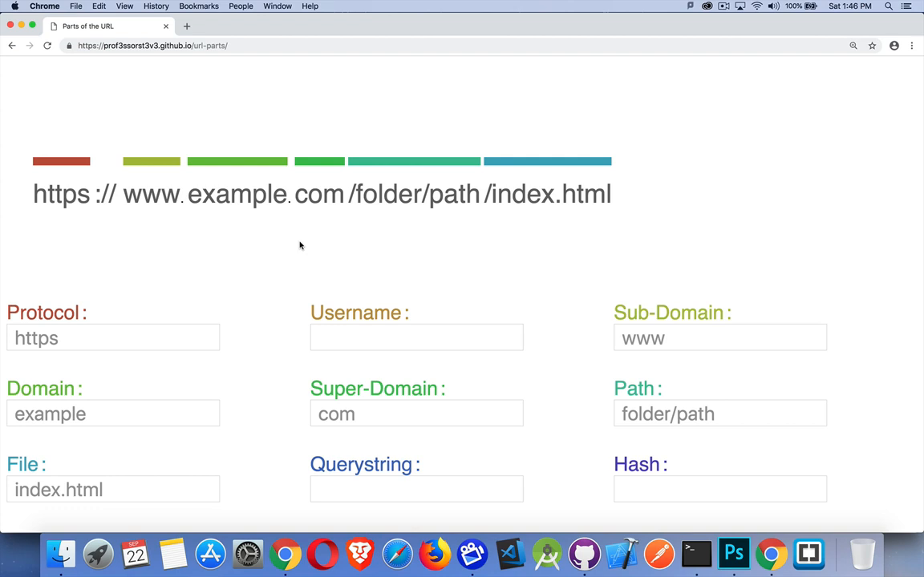
{"action": "mouse_move", "coordinate": [490, 254]}
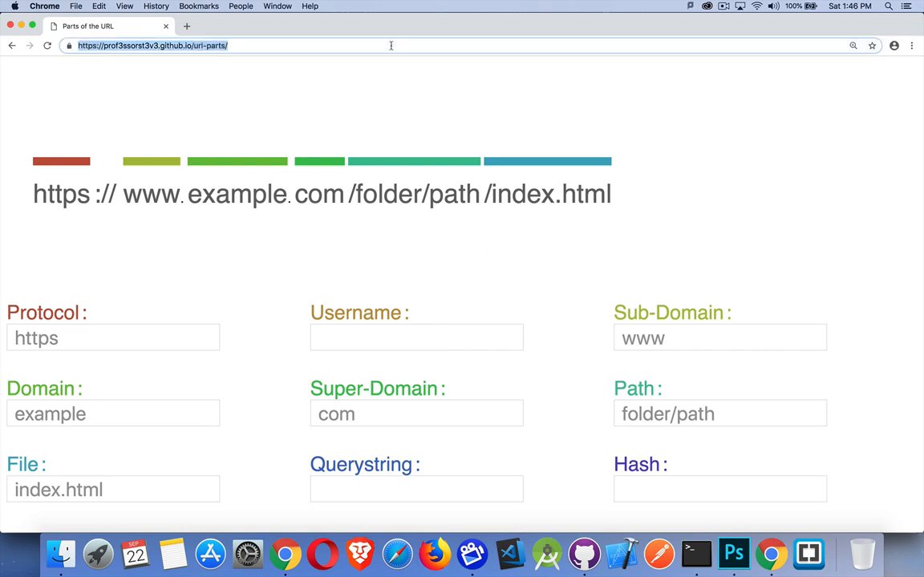
{"action": "mouse_move", "coordinate": [275, 91]}
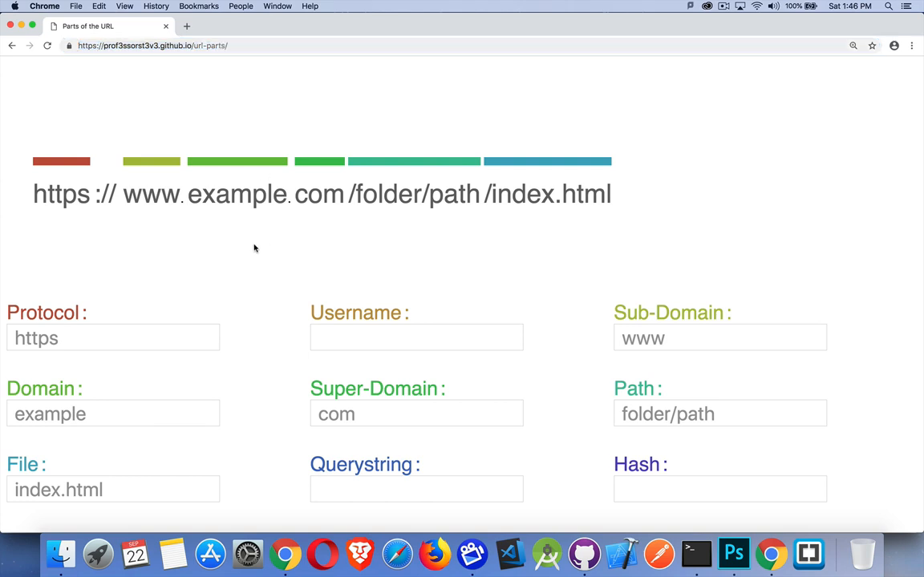
{"action": "mouse_move", "coordinate": [212, 423]}
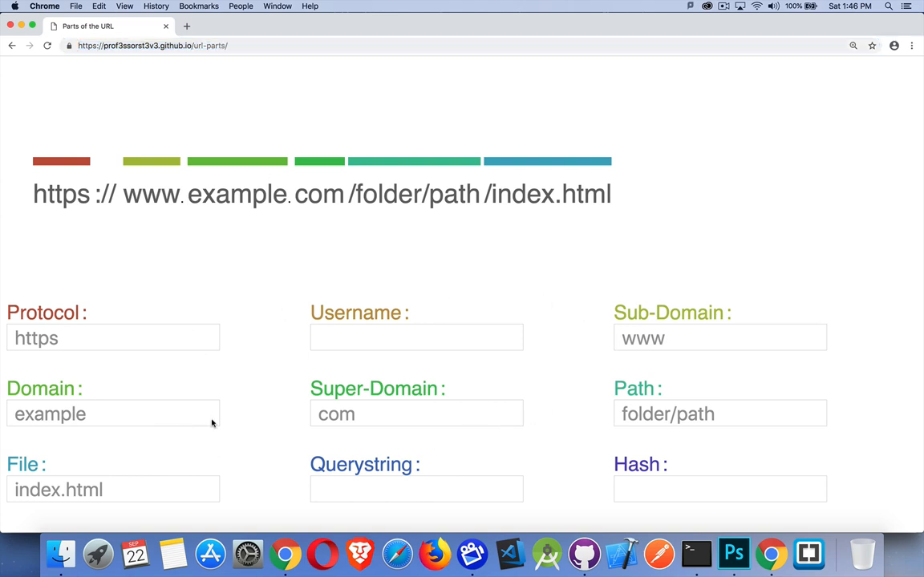
{"action": "mouse_move", "coordinate": [508, 322]}
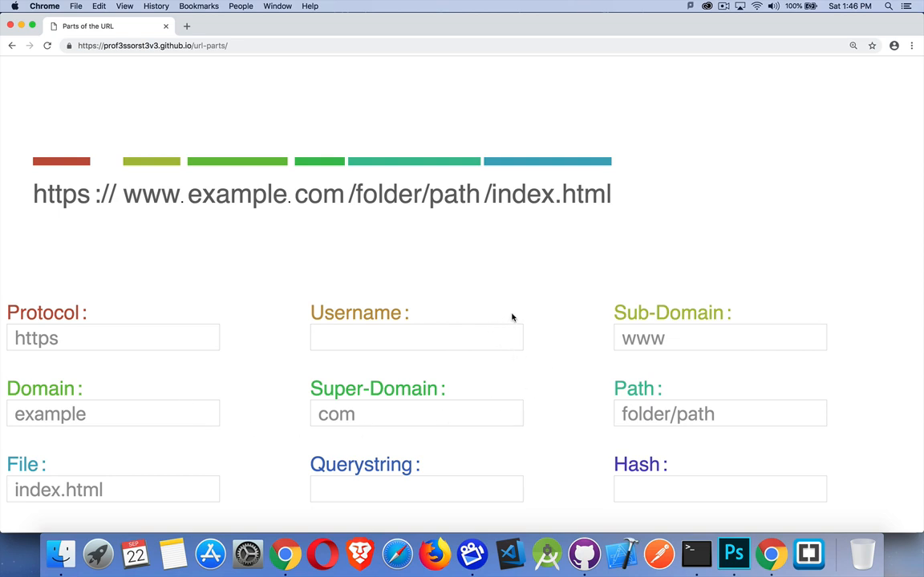
{"action": "mouse_move", "coordinate": [192, 262]}
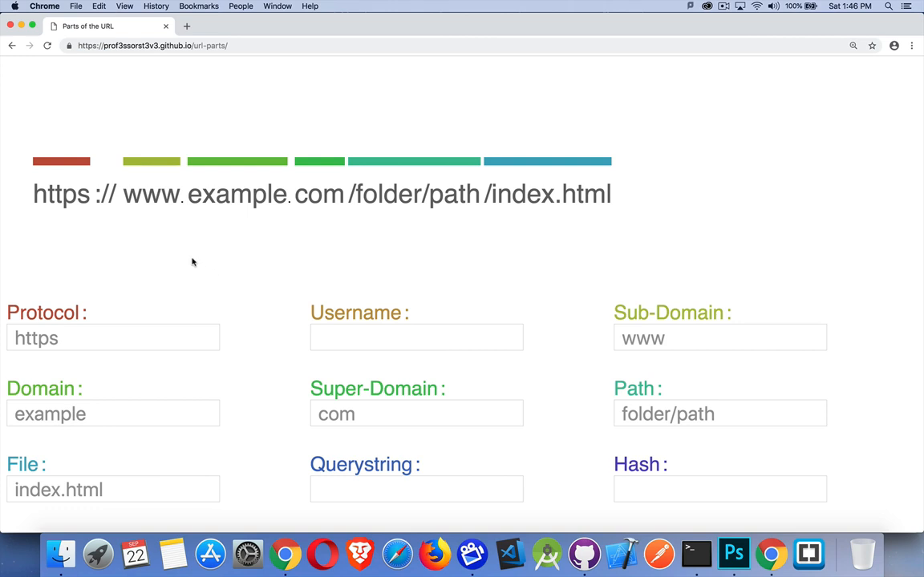
Try changing the protocol to http and ftp, then restore https
{"action": "double_click", "coordinate": [61, 194]}
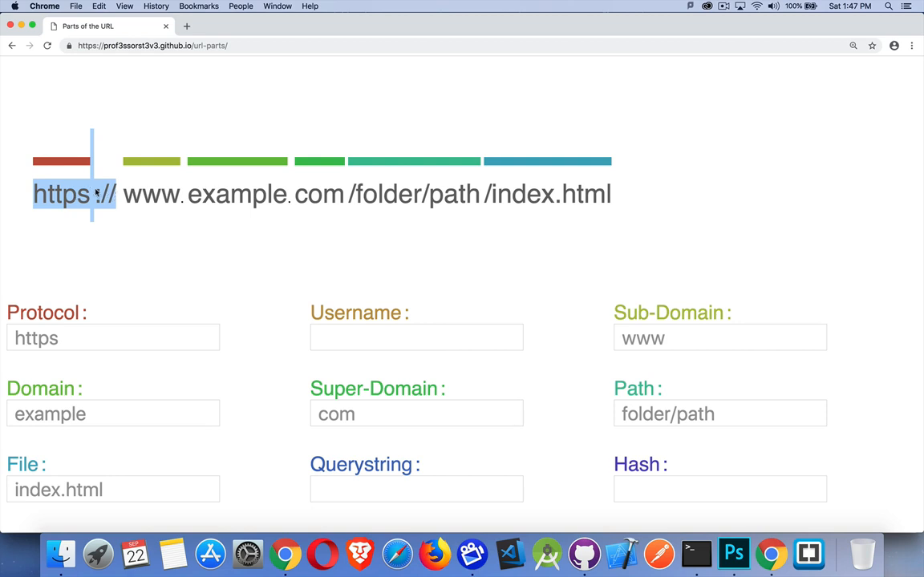
{"action": "mouse_move", "coordinate": [116, 181]}
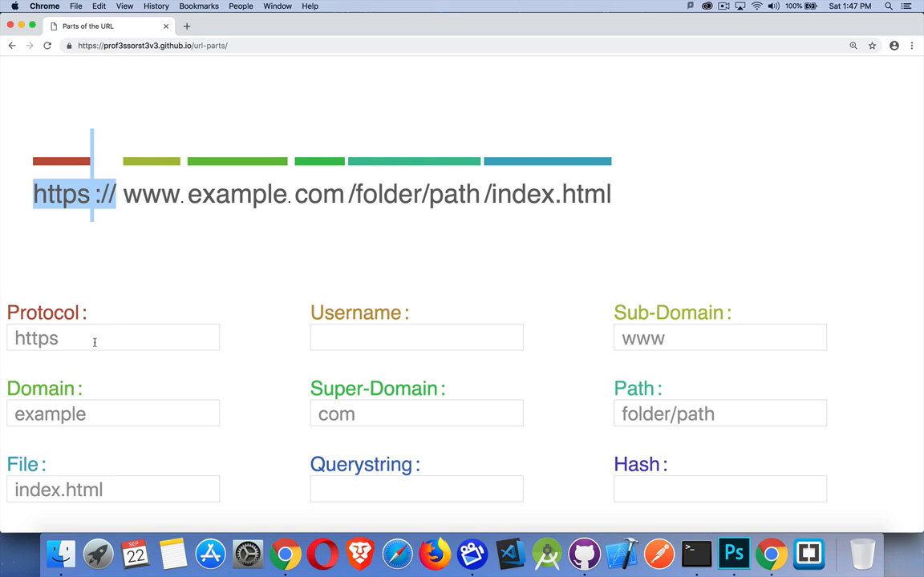
{"action": "key", "text": "Backspace"}
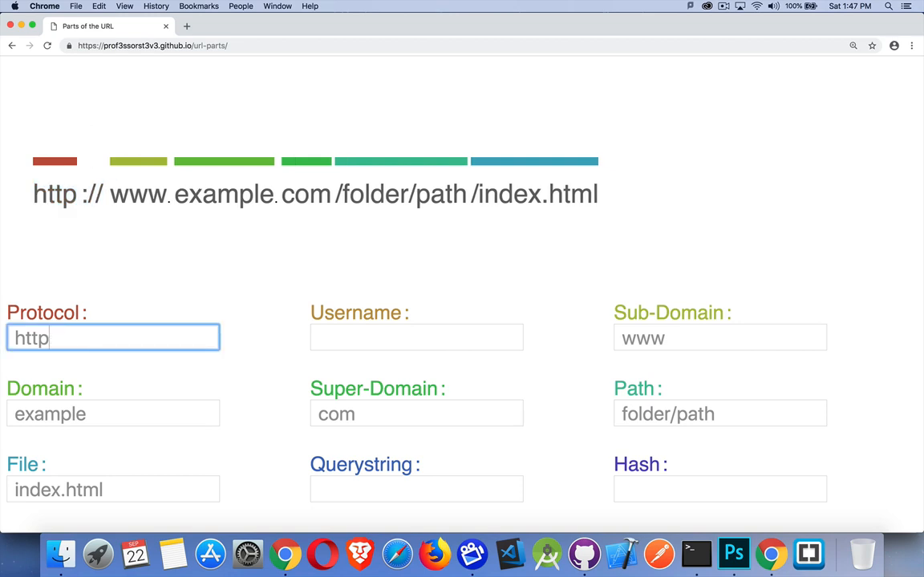
{"action": "key", "text": "backspace"}
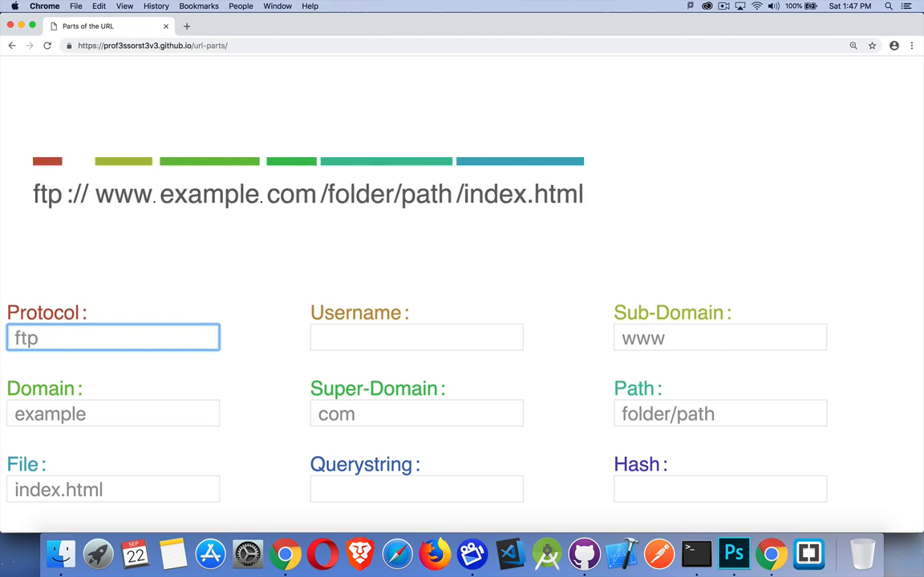
{"action": "mouse_move", "coordinate": [99, 254]}
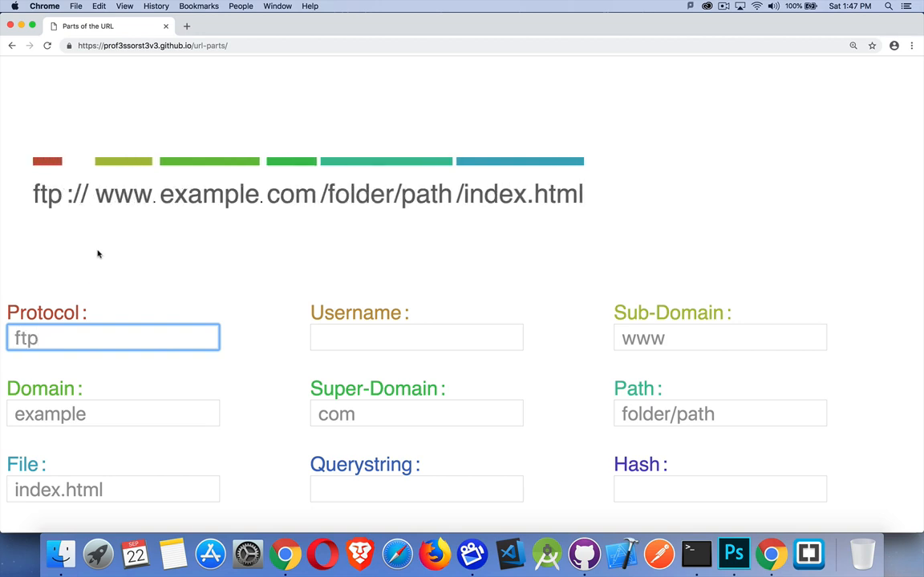
{"action": "mouse_move", "coordinate": [36, 217]}
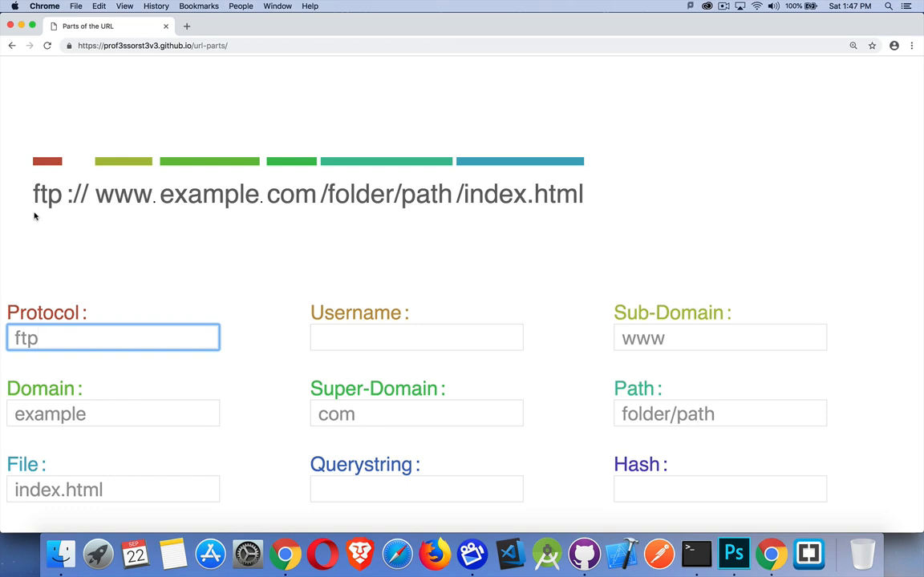
{"action": "mouse_move", "coordinate": [111, 295]}
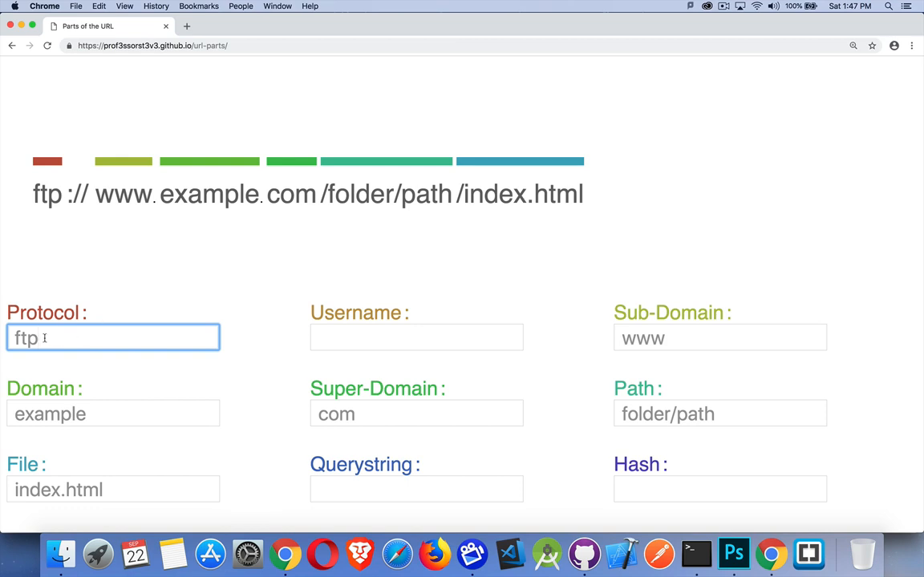
{"action": "key", "text": "backspace"}
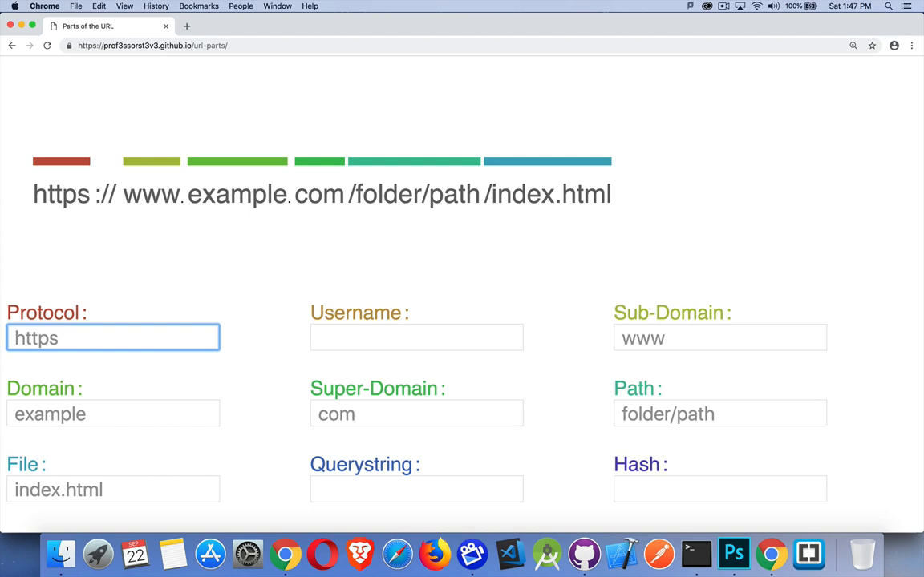
{"action": "mouse_move", "coordinate": [307, 332]}
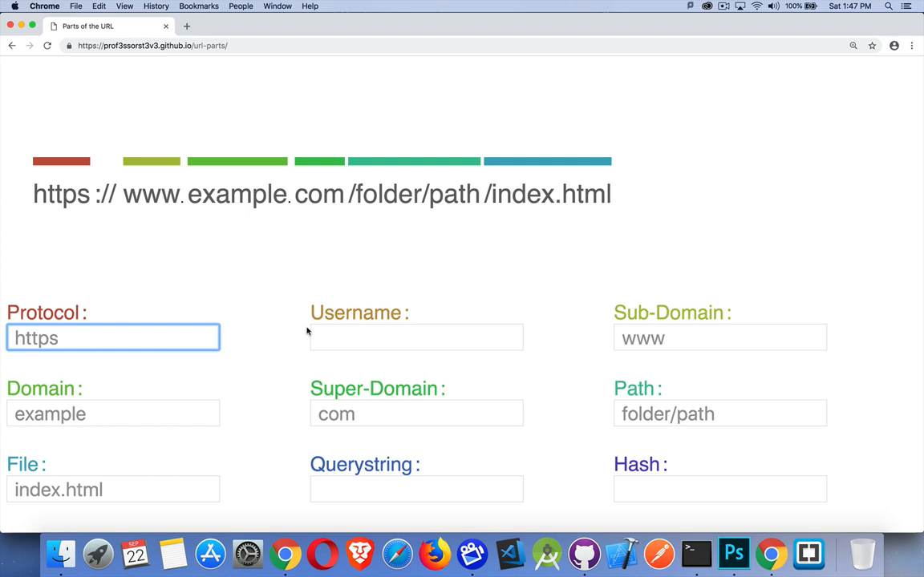
{"action": "mouse_move", "coordinate": [144, 246]}
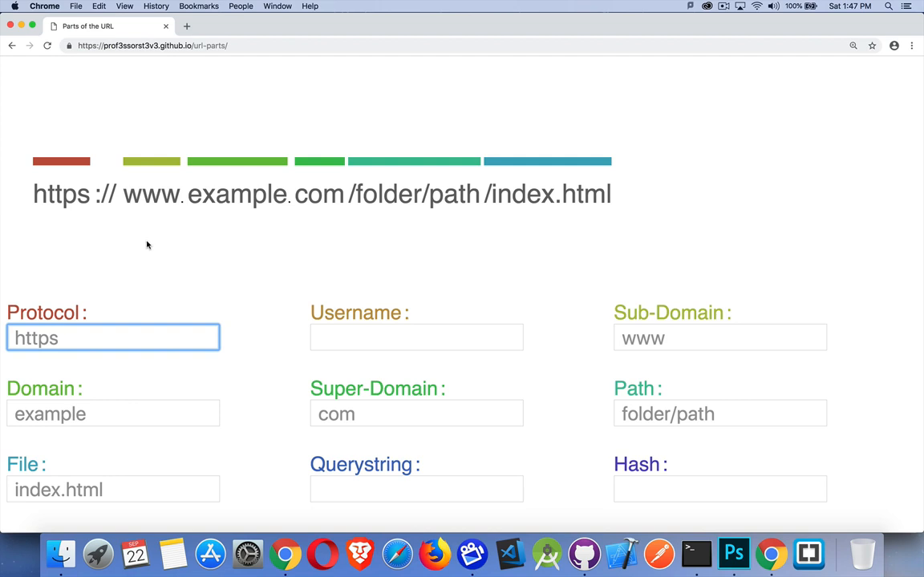
{"action": "mouse_move", "coordinate": [197, 248]}
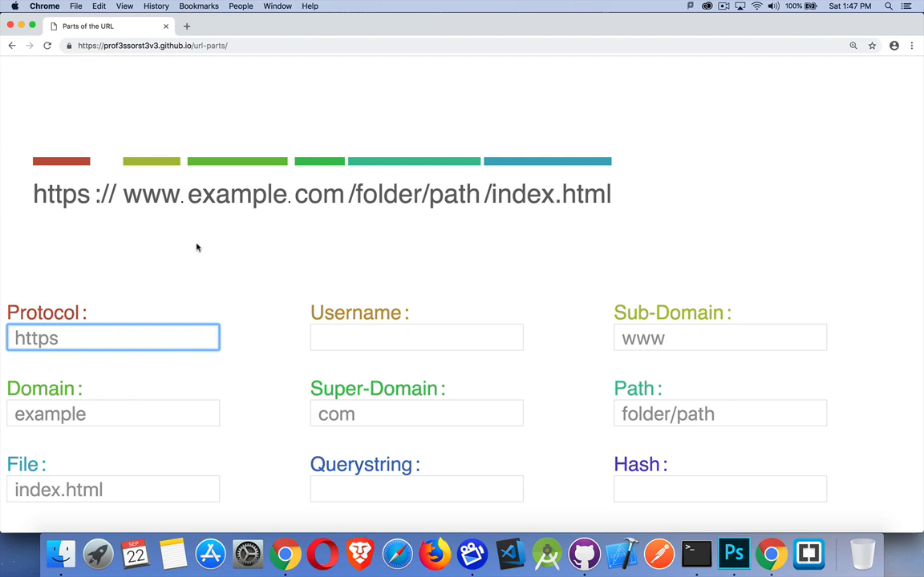
{"action": "left_click", "coordinate": [416, 337]}
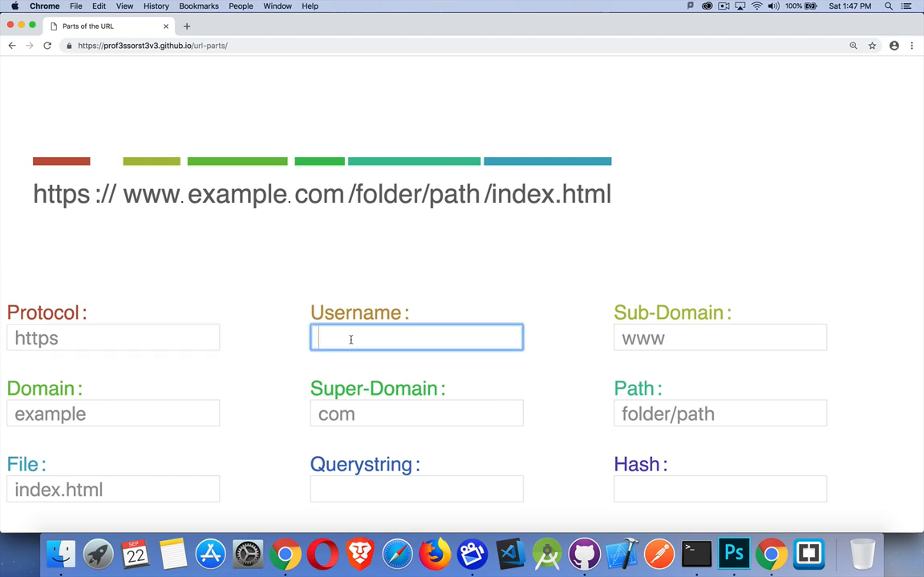
{"action": "type", "text": "bob@"}
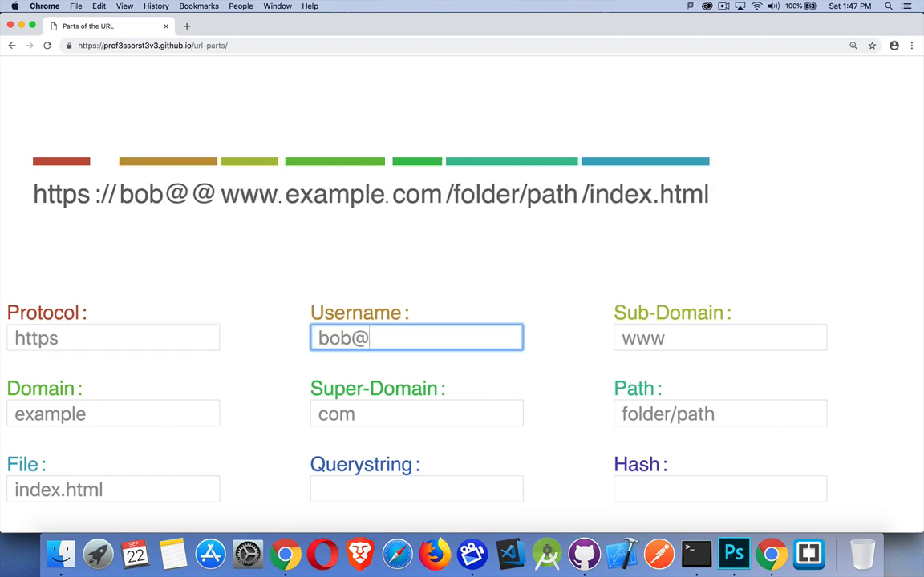
{"action": "key", "text": "Backspace"}
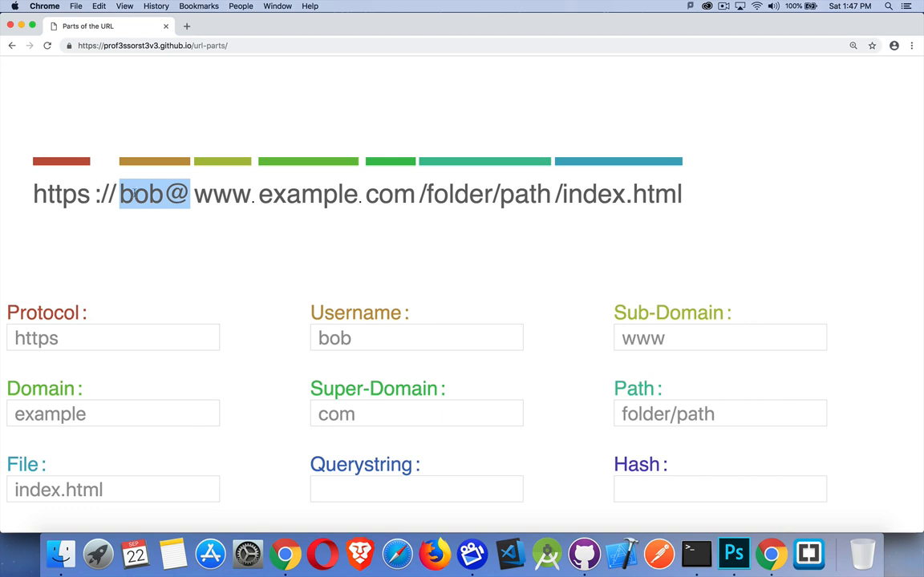
{"action": "mouse_move", "coordinate": [219, 301]}
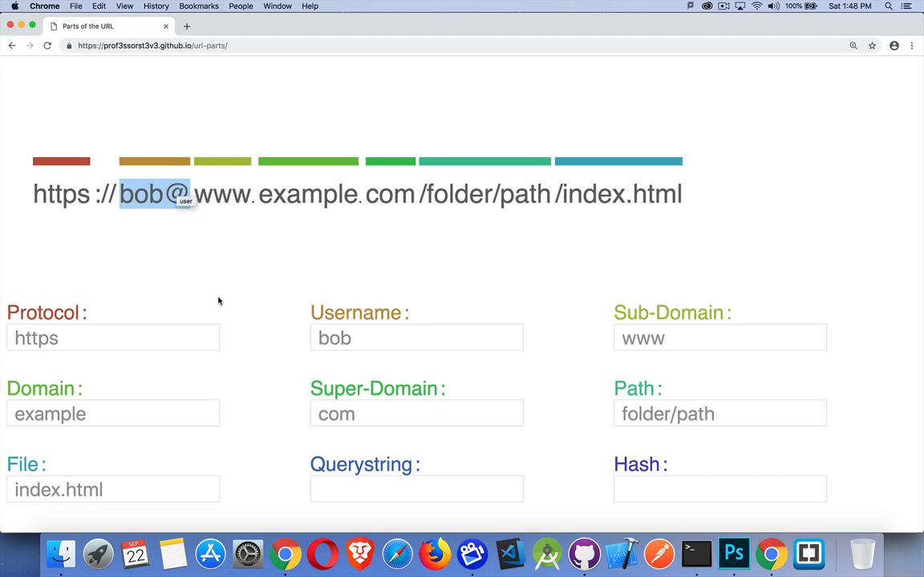
{"action": "mouse_move", "coordinate": [152, 220]}
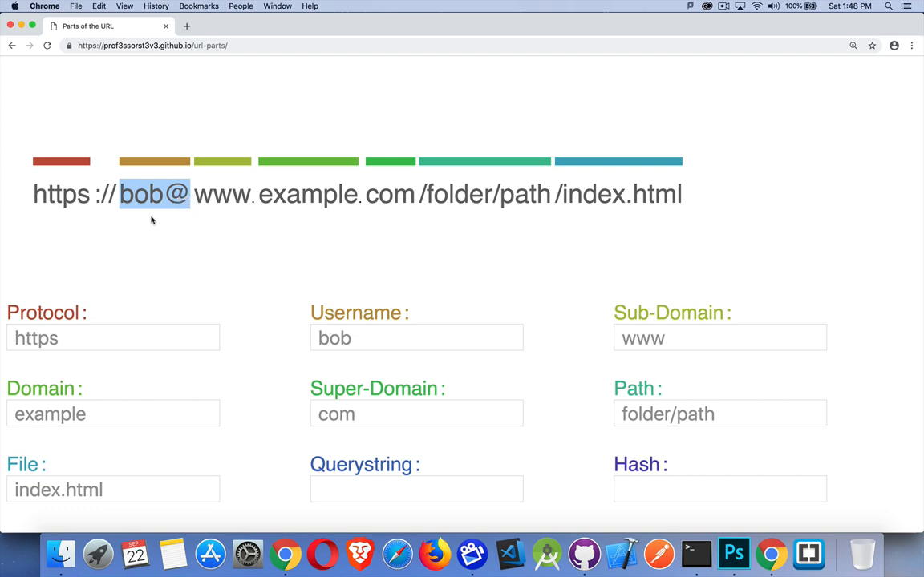
{"action": "mouse_move", "coordinate": [211, 249]}
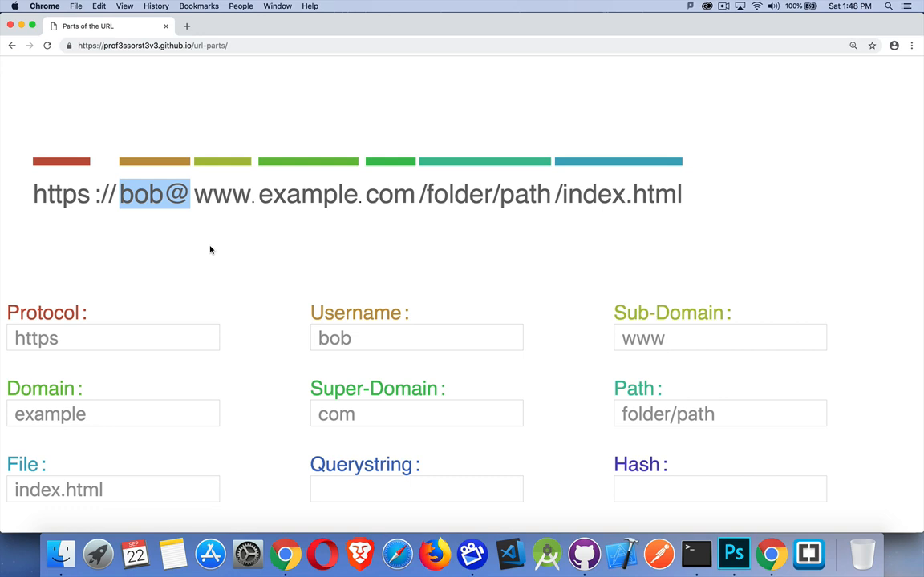
{"action": "mouse_move", "coordinate": [144, 221]}
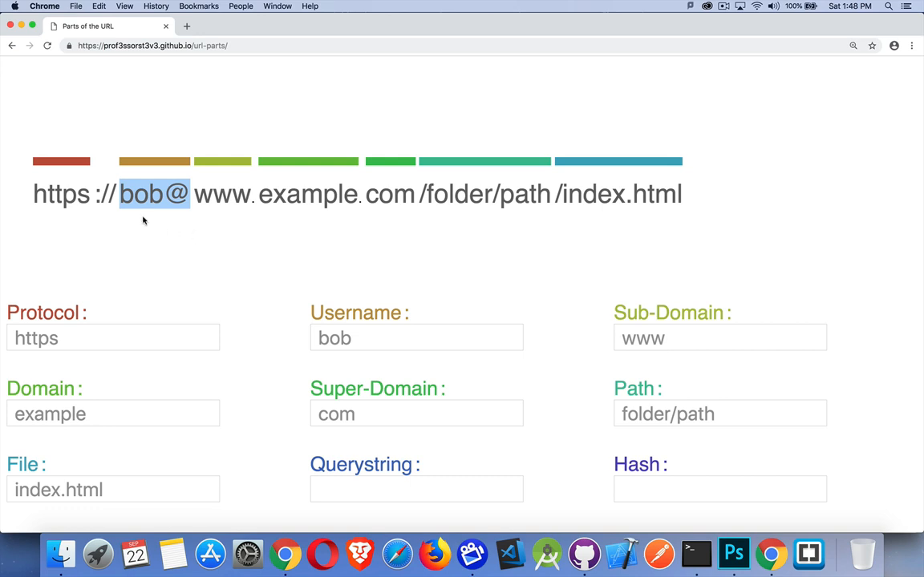
{"action": "mouse_move", "coordinate": [199, 219]}
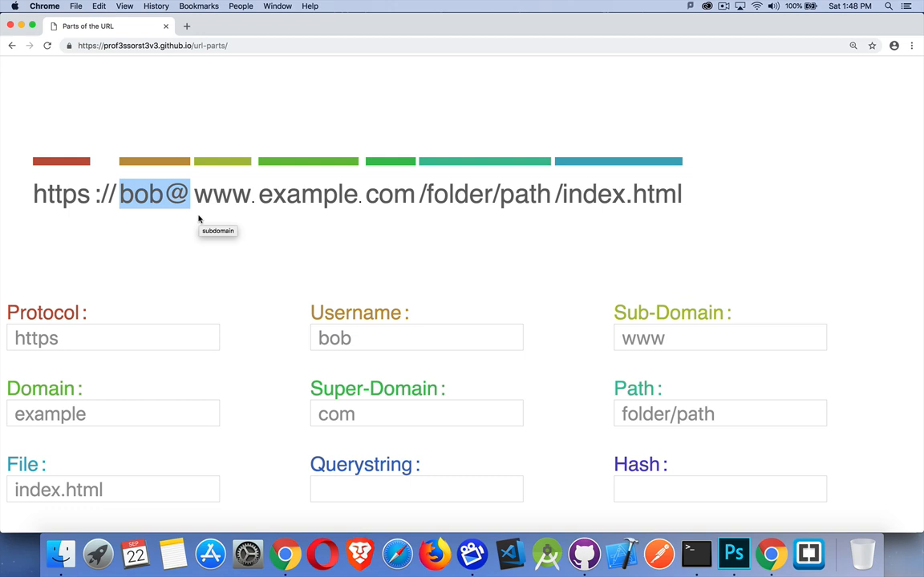
{"action": "mouse_move", "coordinate": [208, 255]}
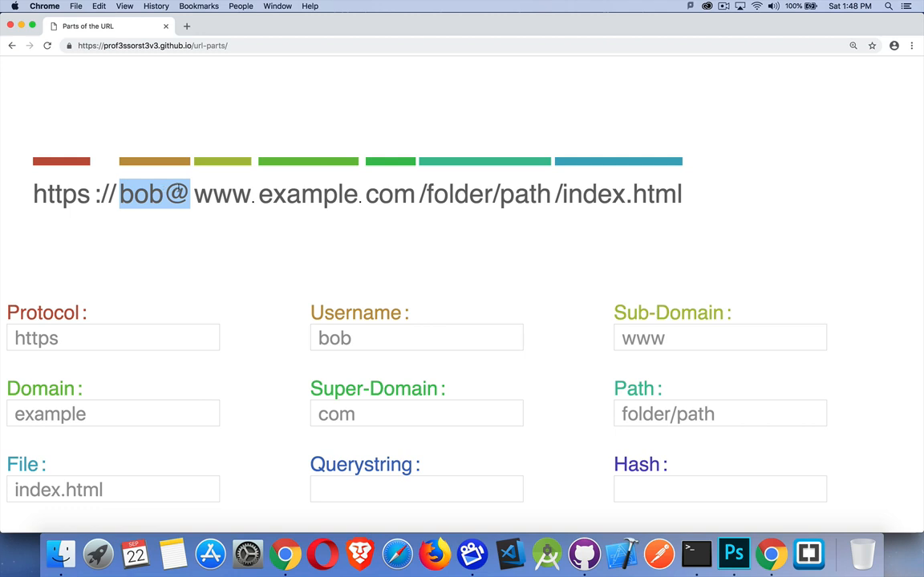
{"action": "mouse_move", "coordinate": [178, 230]}
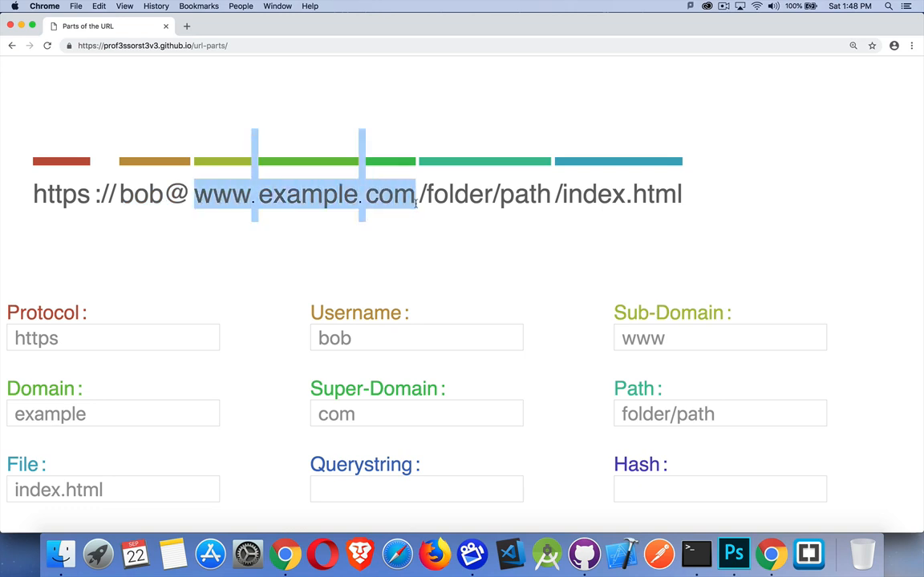
{"action": "mouse_move", "coordinate": [223, 222]}
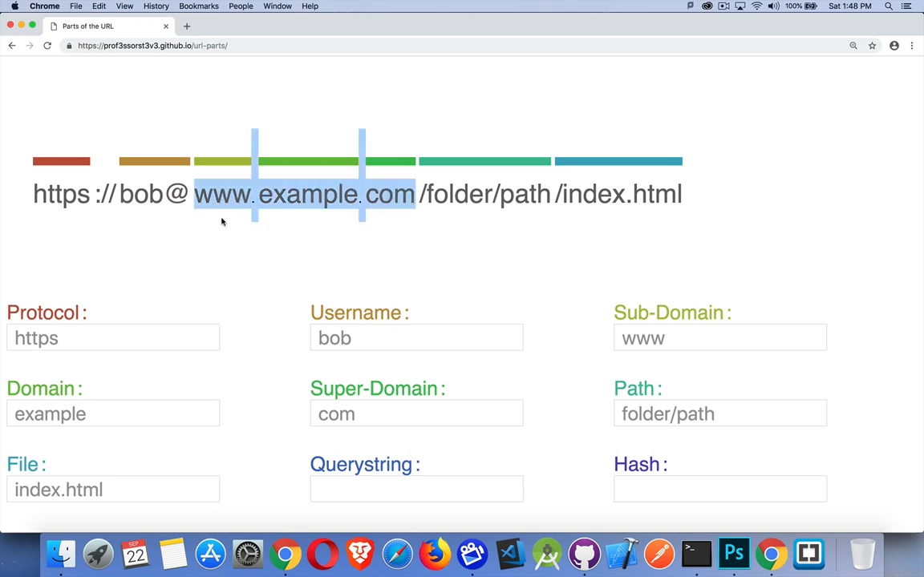
{"action": "mouse_move", "coordinate": [403, 214]}
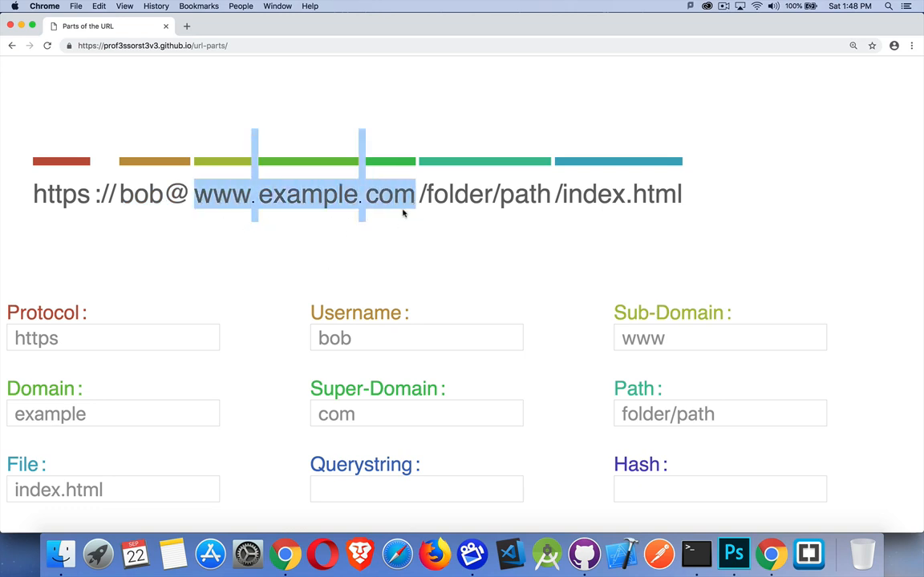
{"action": "mouse_move", "coordinate": [393, 219]}
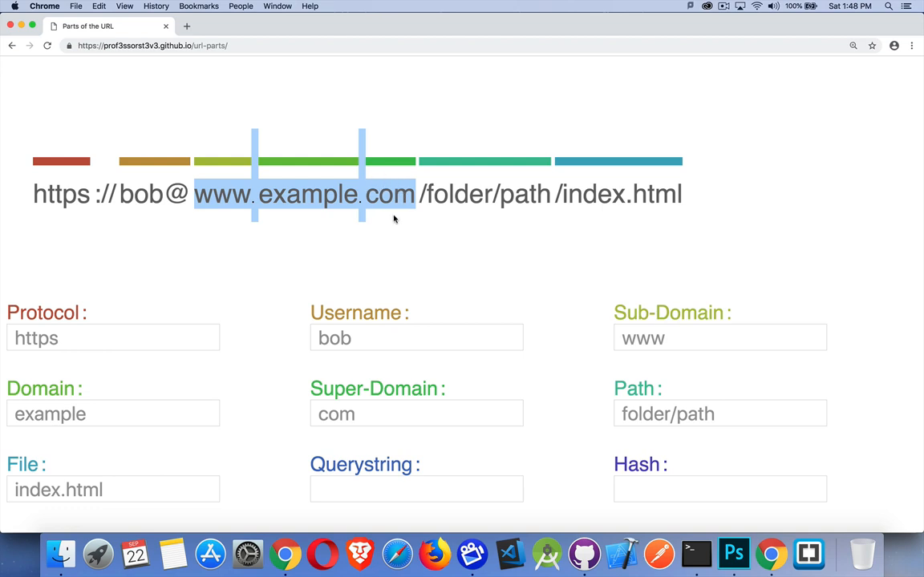
{"action": "left_click", "coordinate": [416, 414]}
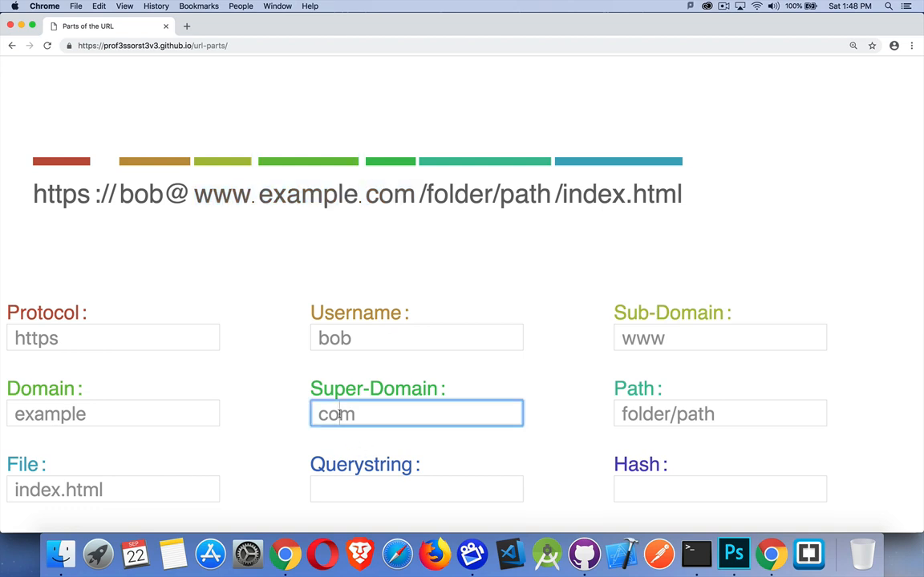
{"action": "type", "text": "in"}
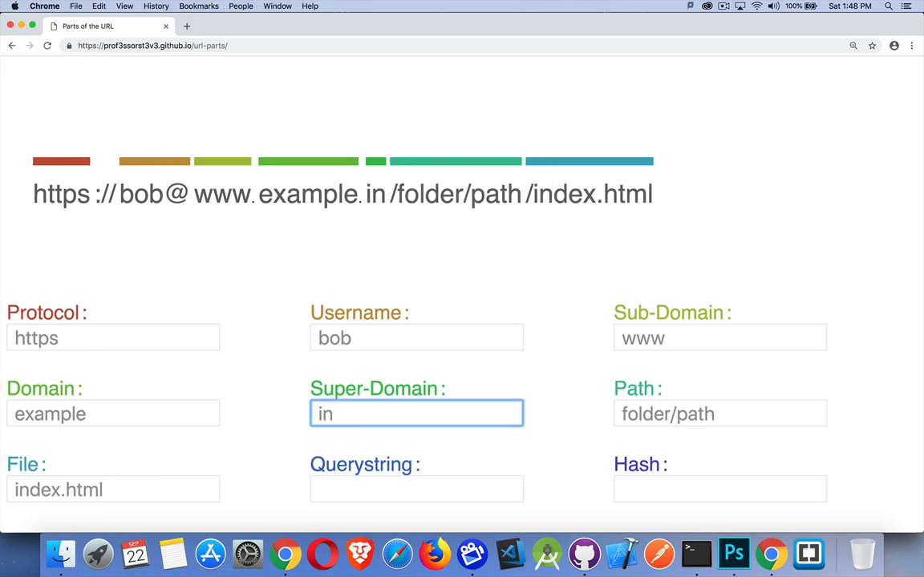
{"action": "type", "text": "c"}
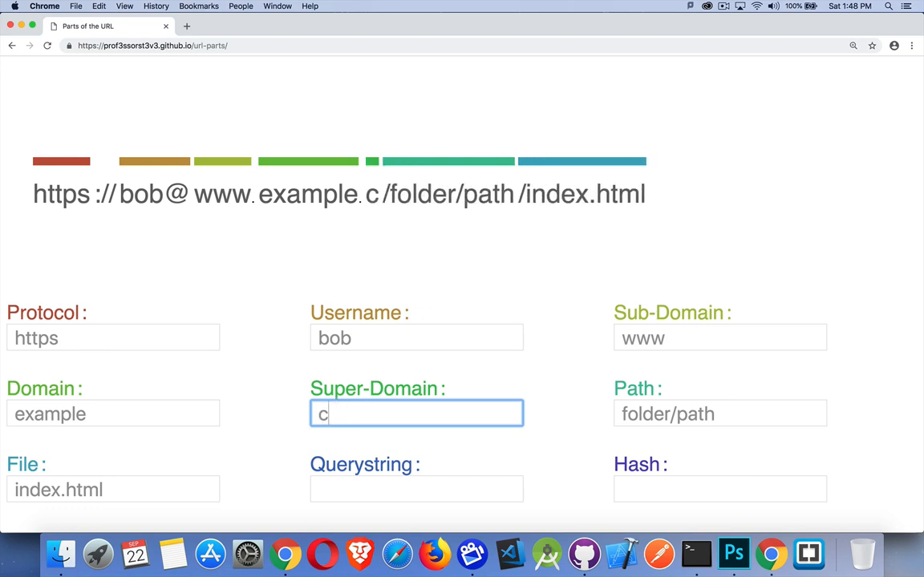
{"action": "type", "text": "io"}
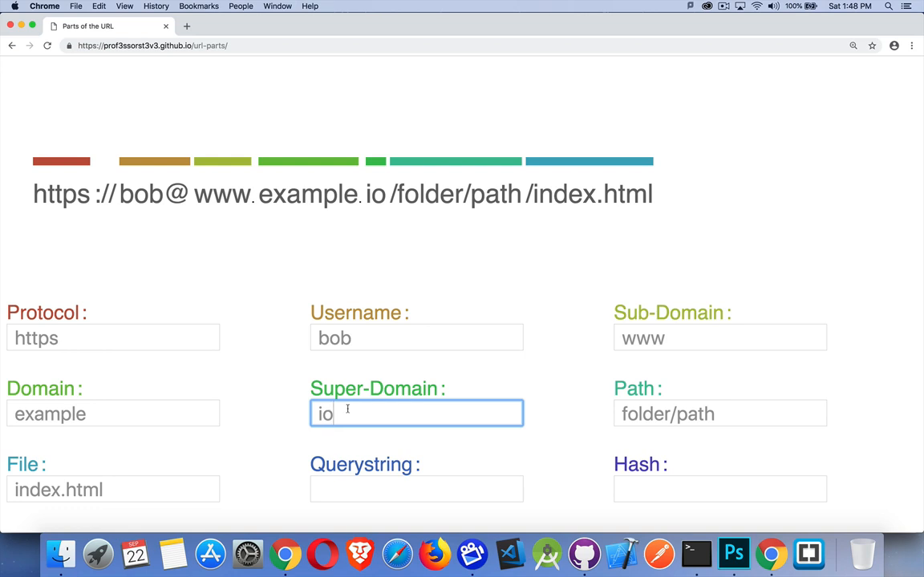
{"action": "left_click", "coordinate": [113, 413]}
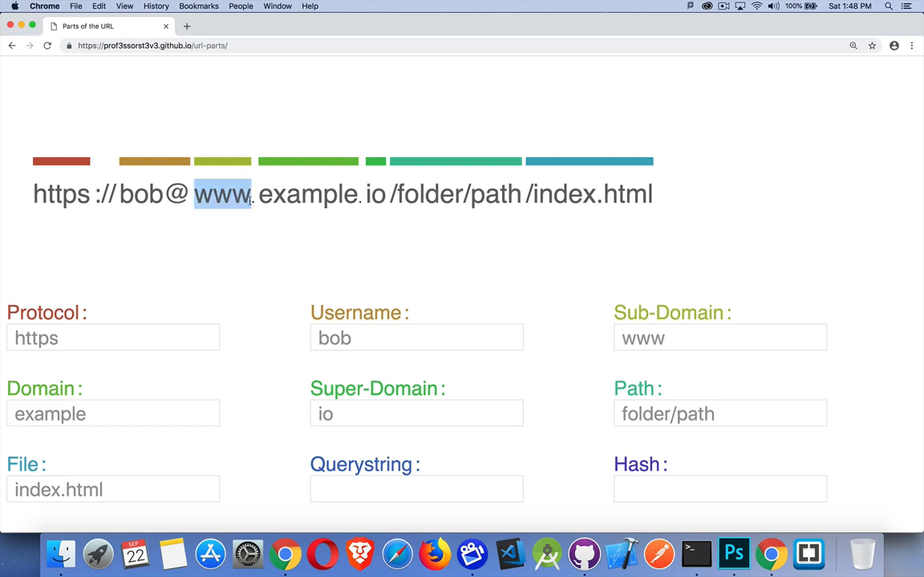
{"action": "mouse_move", "coordinate": [249, 250]}
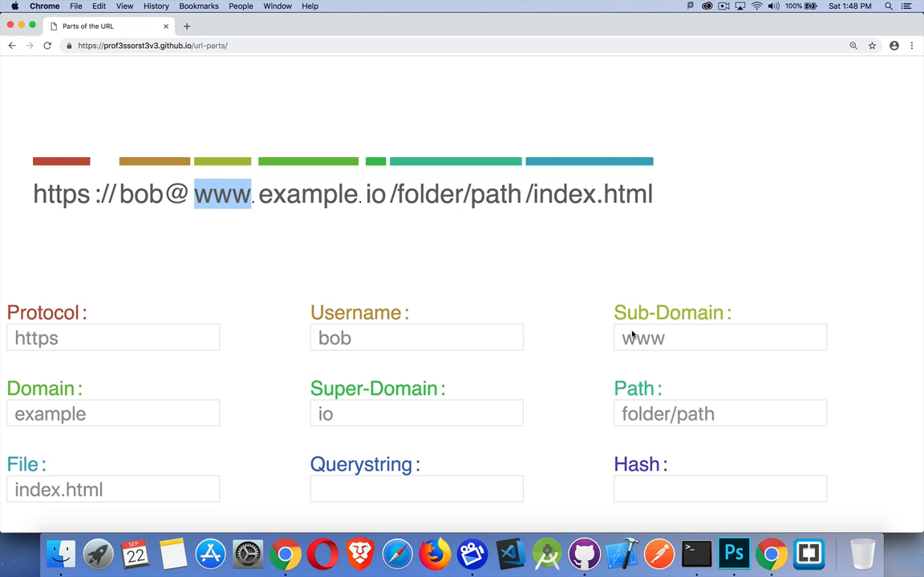
Replace sub-domain www with prof3ssorSt3v3 and domain example with github
{"action": "left_click", "coordinate": [719, 337]}
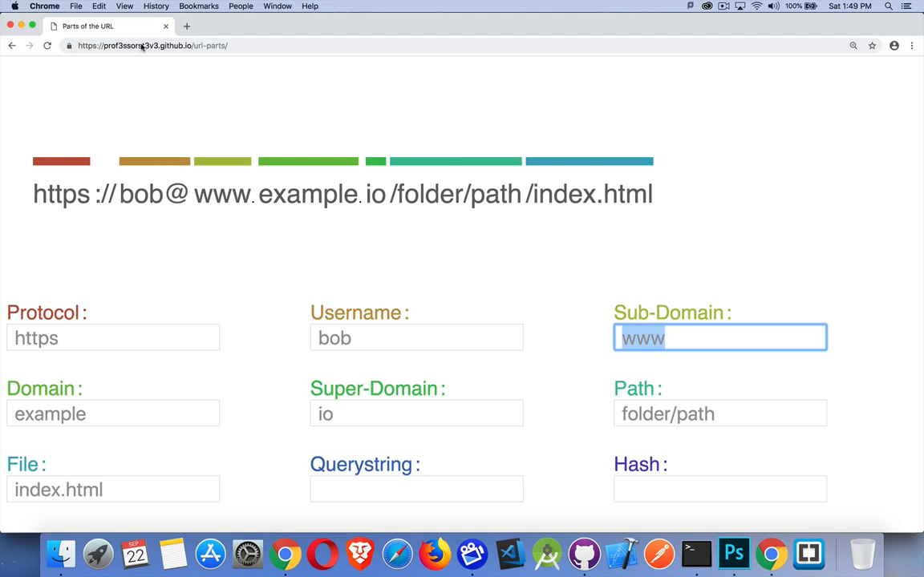
{"action": "mouse_move", "coordinate": [144, 66]}
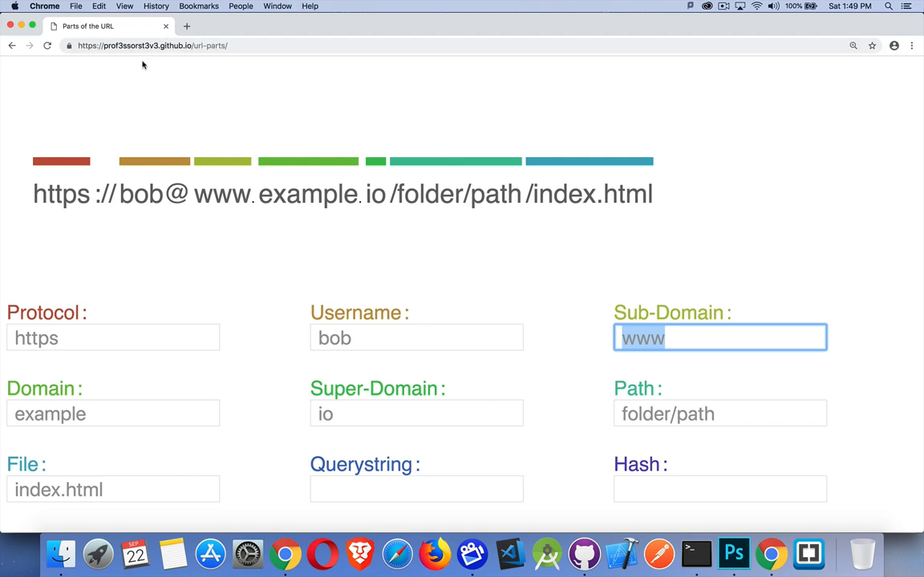
{"action": "mouse_move", "coordinate": [185, 53]}
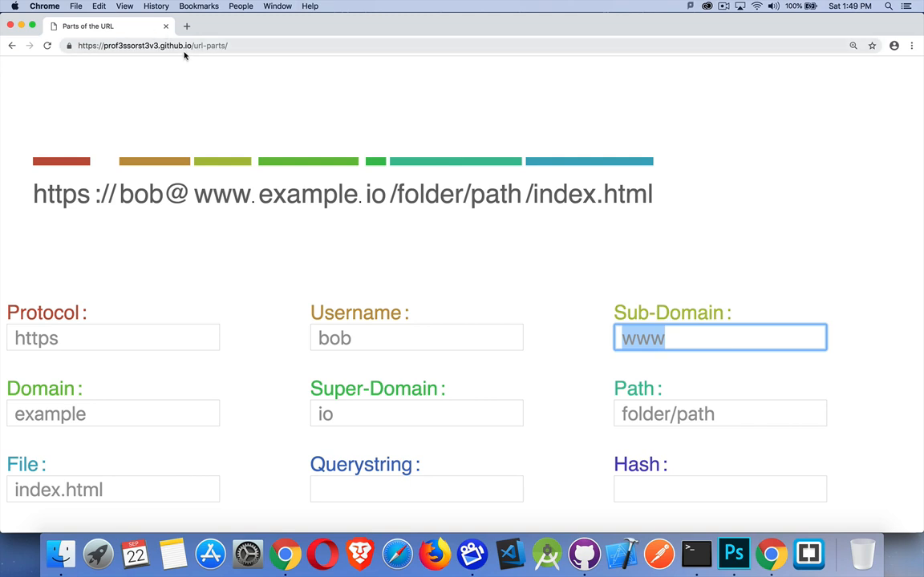
{"action": "mouse_move", "coordinate": [140, 66]}
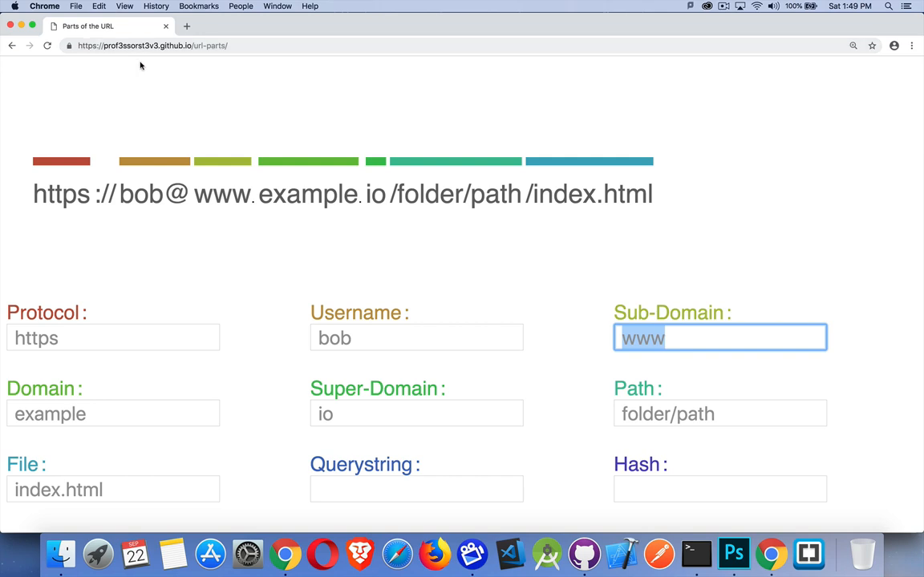
{"action": "mouse_move", "coordinate": [535, 269]}
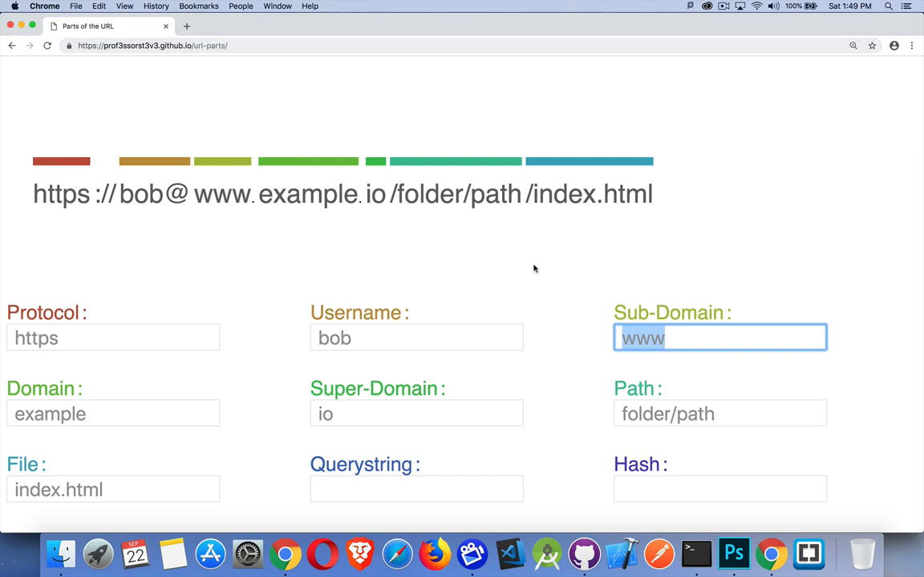
{"action": "type", "text": "prof3ssorS"}
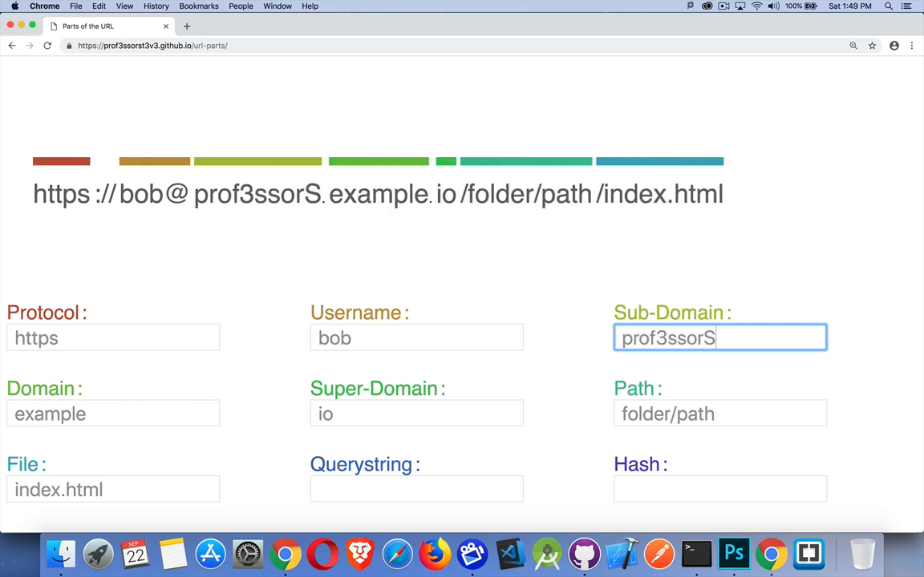
{"action": "type", "text": "t3v3"}
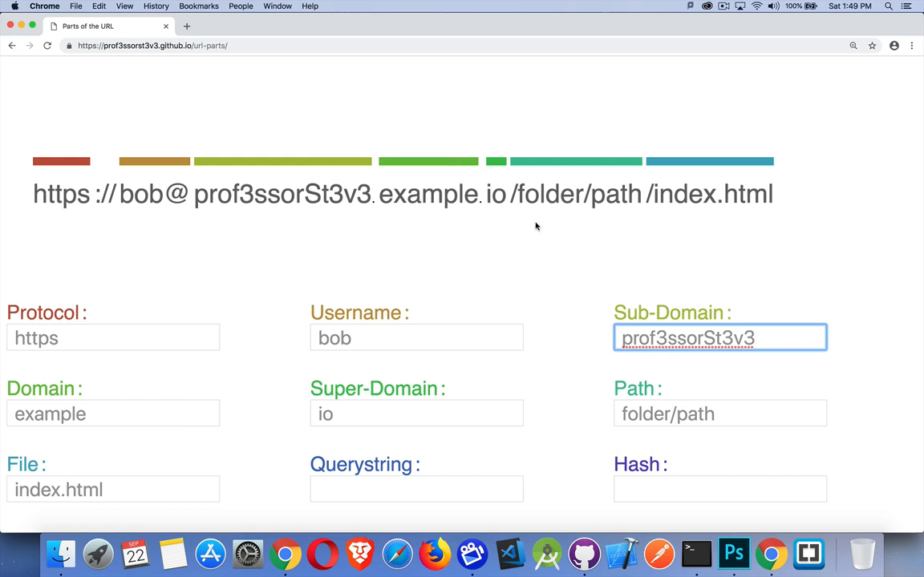
{"action": "type", "text": "it"}
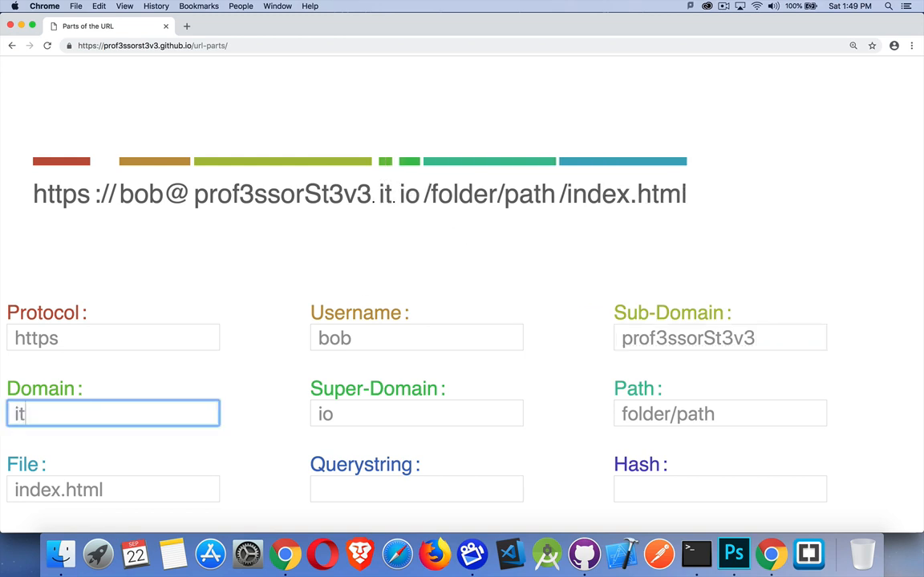
{"action": "type", "text": "github"}
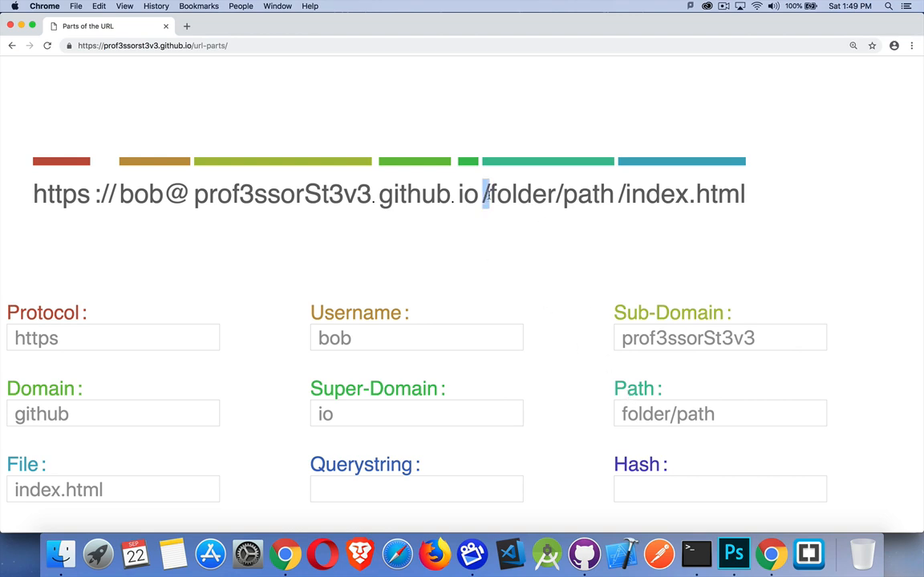
{"action": "mouse_move", "coordinate": [502, 233]}
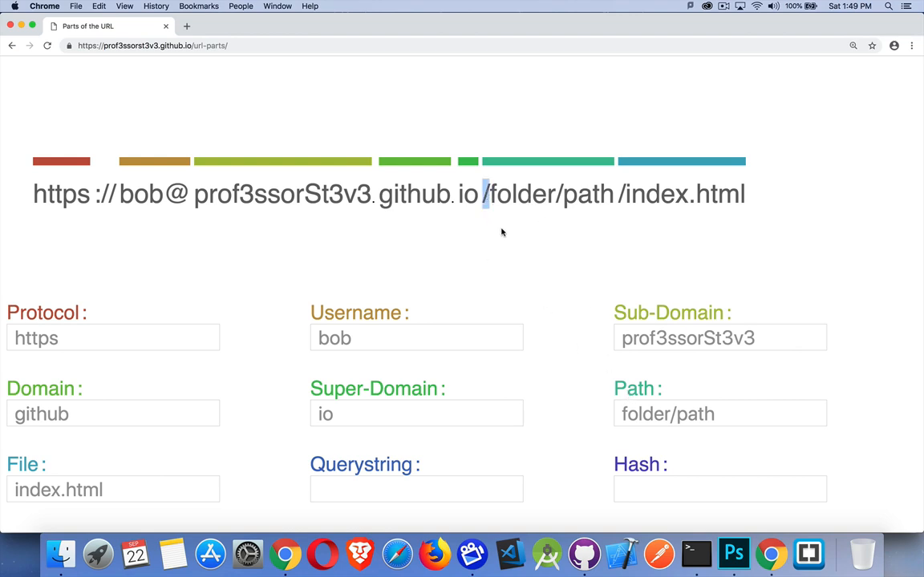
{"action": "mouse_move", "coordinate": [489, 194]}
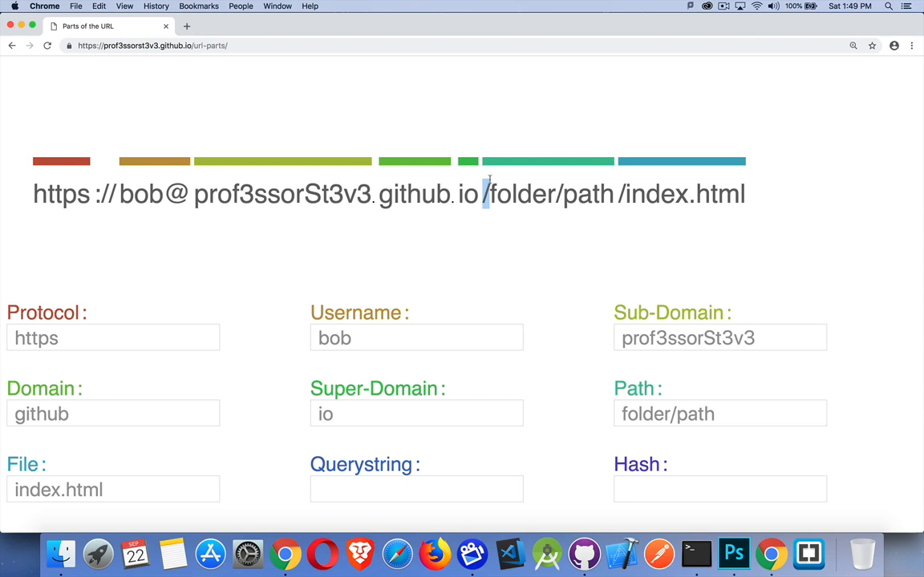
{"action": "mouse_move", "coordinate": [485, 224]}
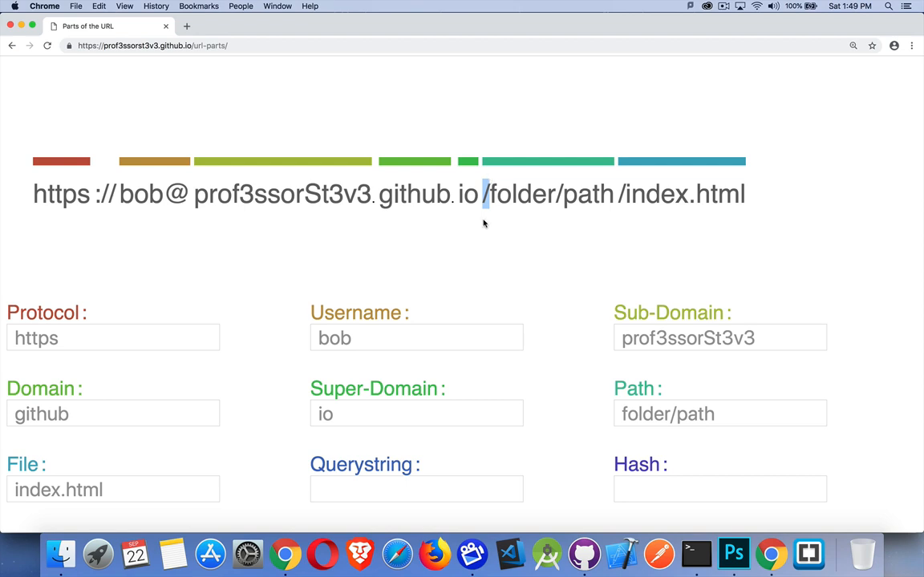
{"action": "mouse_move", "coordinate": [485, 208]}
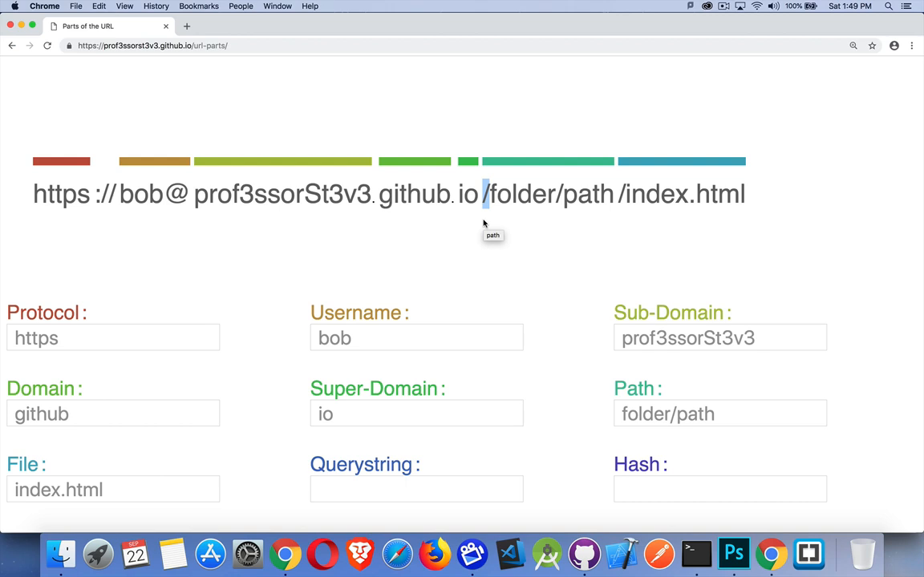
{"action": "mouse_move", "coordinate": [483, 224]}
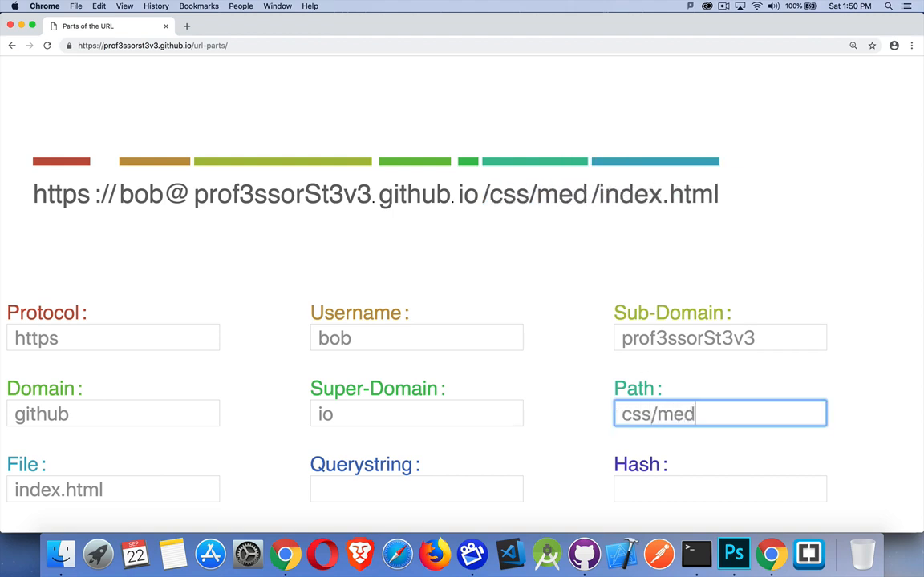
Change the path from folder/path to media/fonts
{"action": "type", "text": "ia/fonts"}
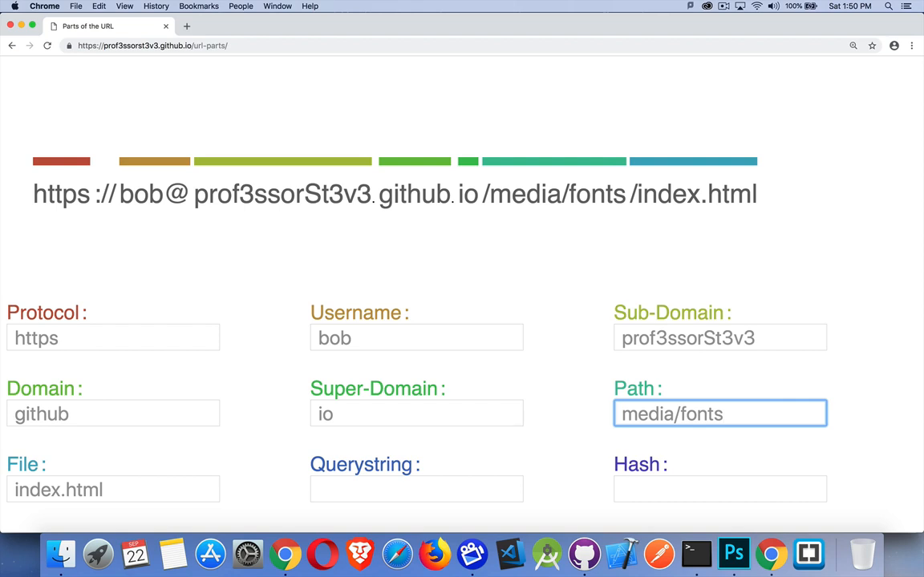
{"action": "mouse_move", "coordinate": [683, 288]}
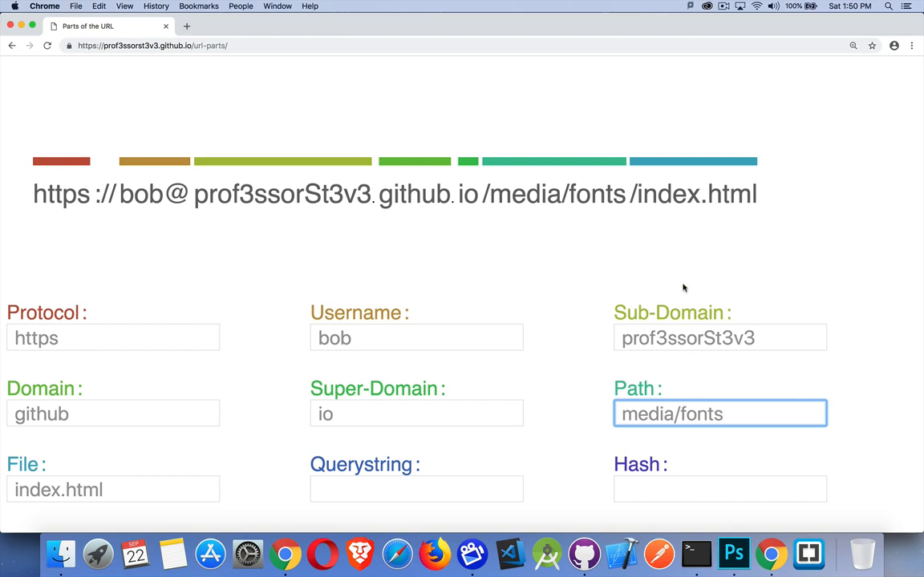
{"action": "mouse_move", "coordinate": [605, 182]}
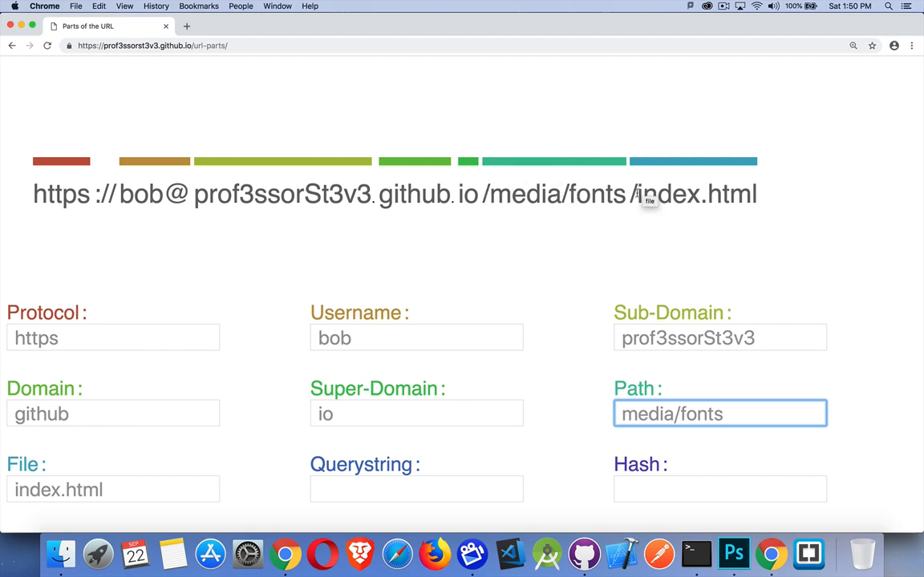
Rename index.html to product, trying .pdf, .jpg and .php before dropping the extension
{"action": "double_click", "coordinate": [696, 194]}
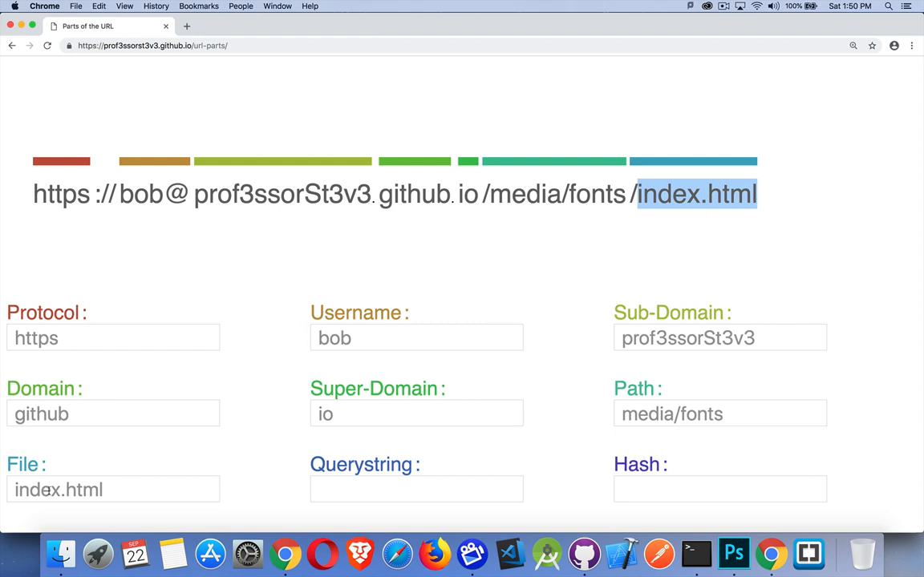
{"action": "left_click", "coordinate": [112, 489]}
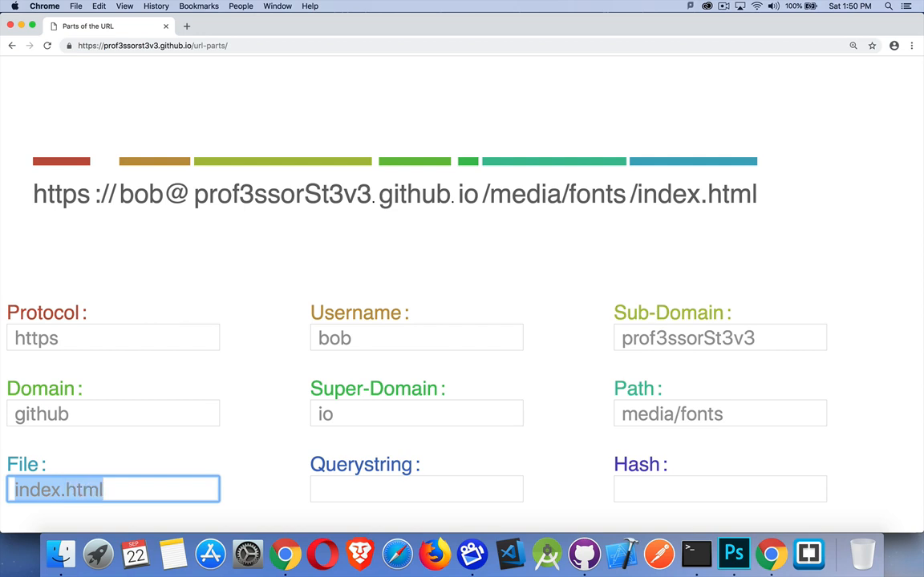
{"action": "type", "text": "product"}
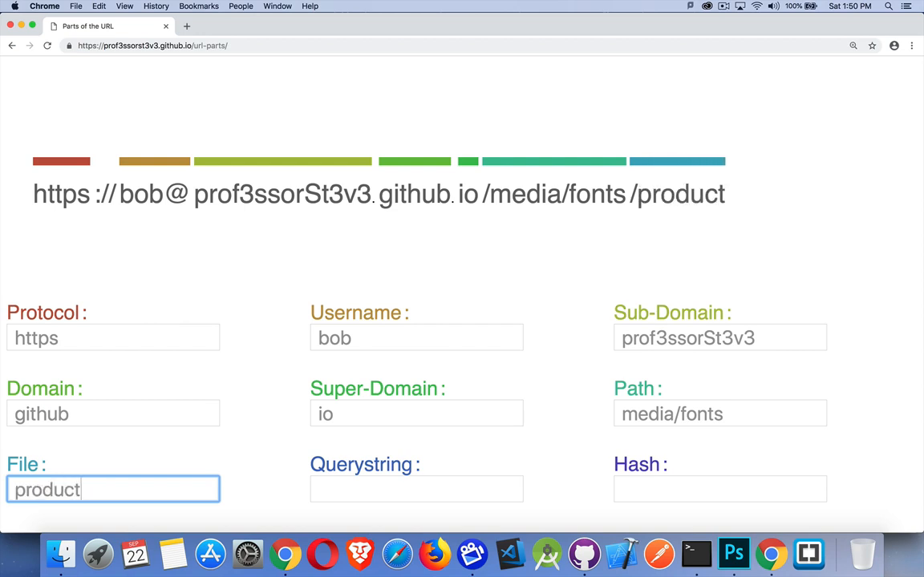
{"action": "type", "text": ".pdf"}
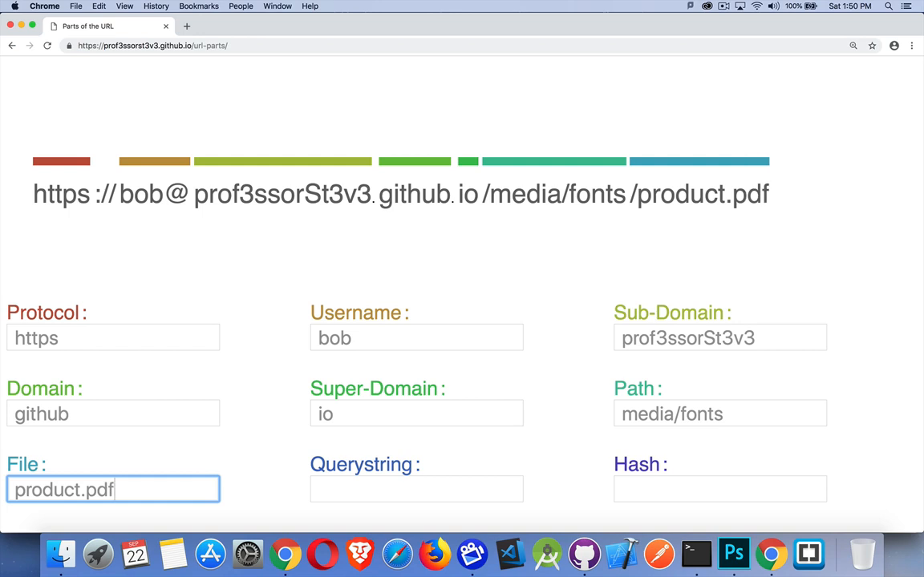
{"action": "key", "text": "Backspace"}
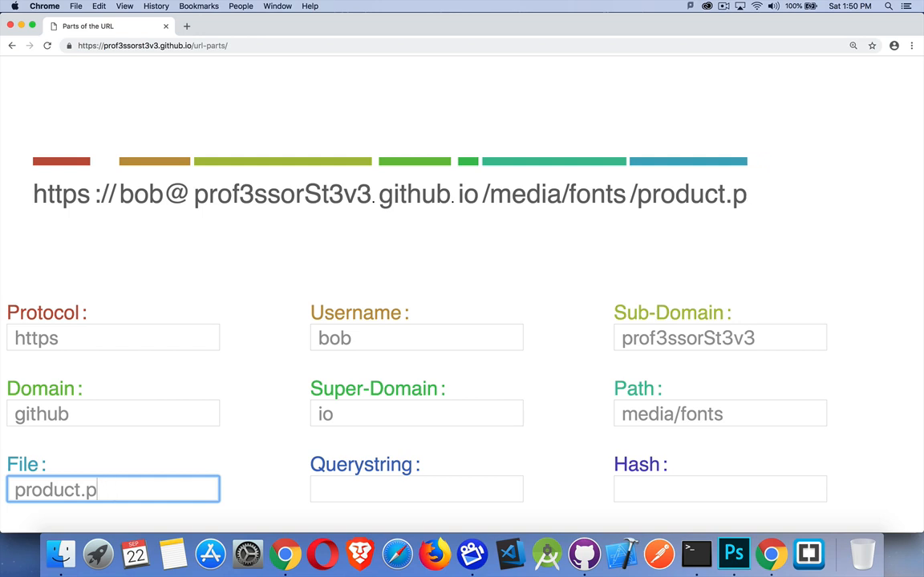
{"action": "key", "text": "Backspace"}
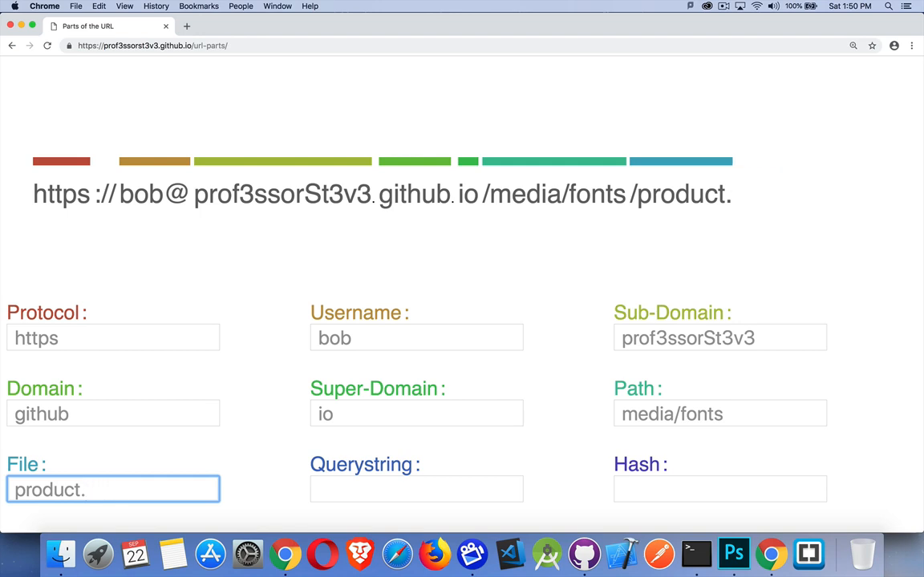
{"action": "type", "text": "jp"}
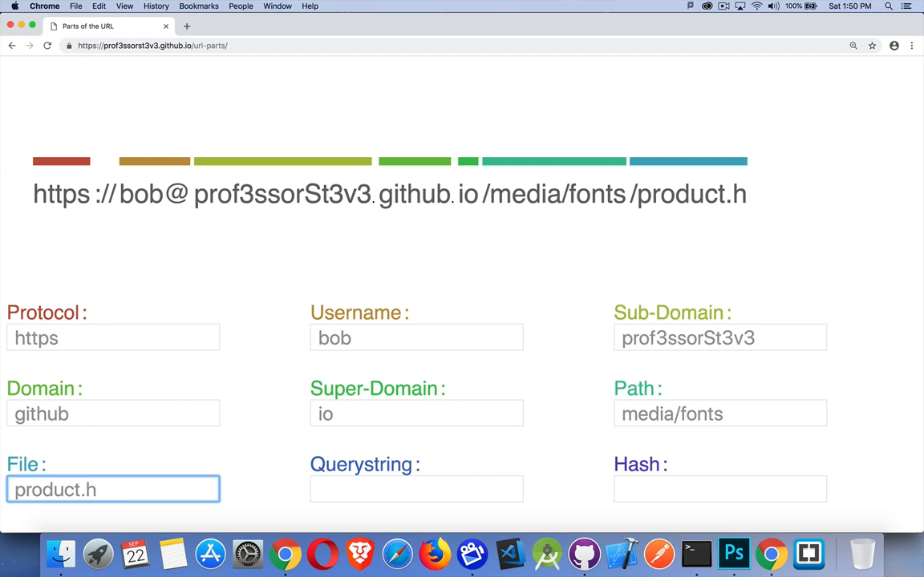
{"action": "type", "text": "php"}
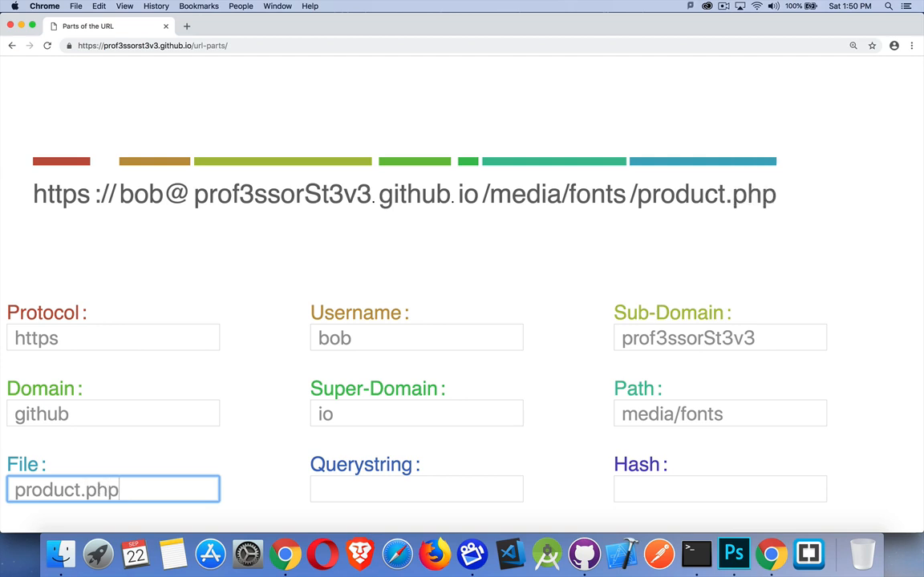
{"action": "mouse_move", "coordinate": [372, 287]}
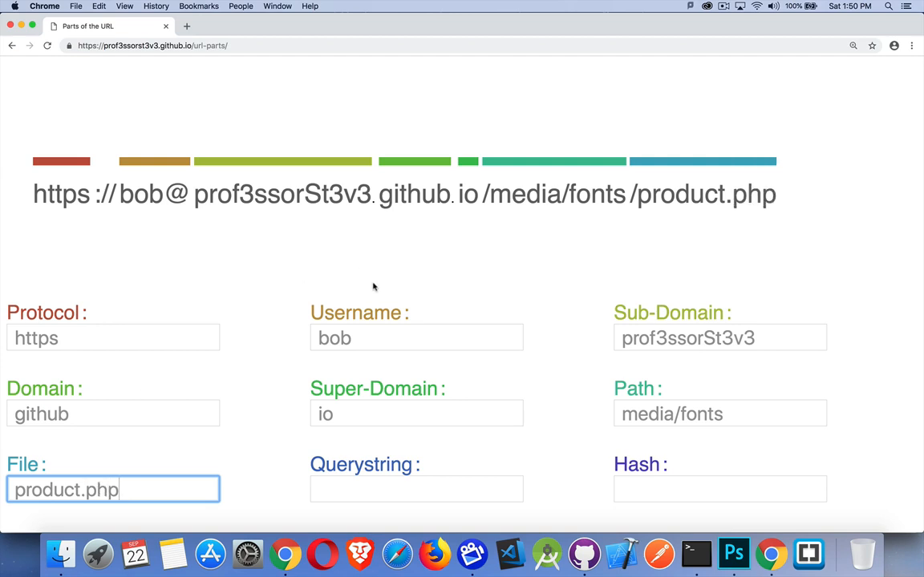
{"action": "mouse_move", "coordinate": [790, 211]}
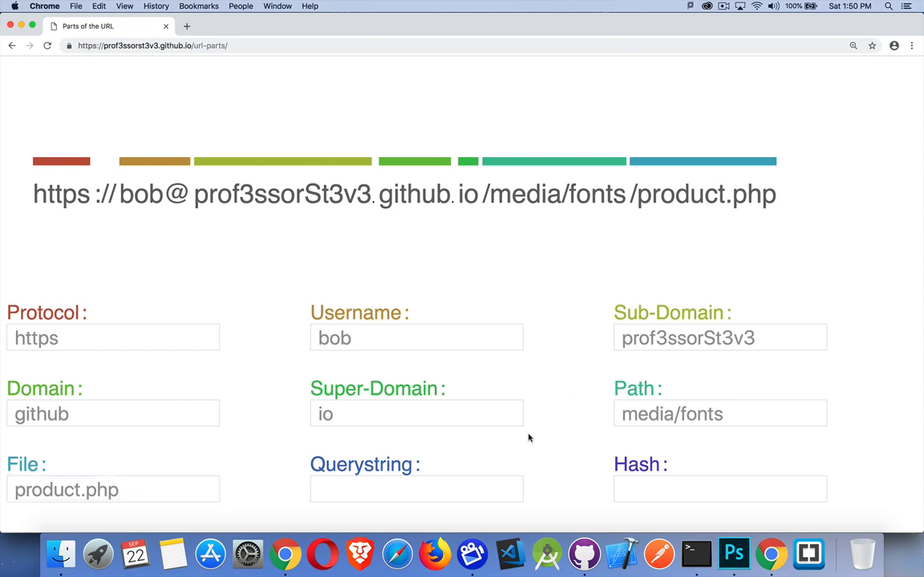
{"action": "left_click", "coordinate": [112, 490]}
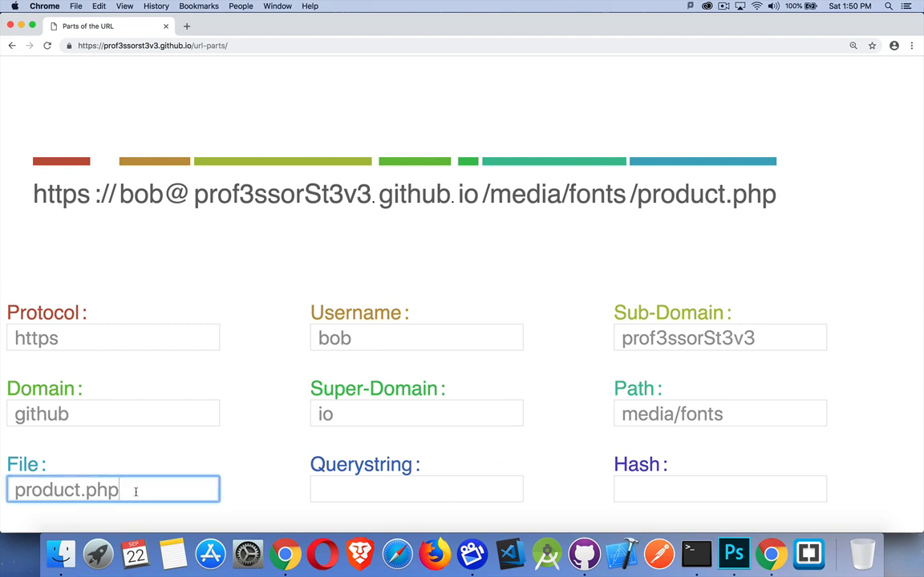
{"action": "key", "text": "Backspace"}
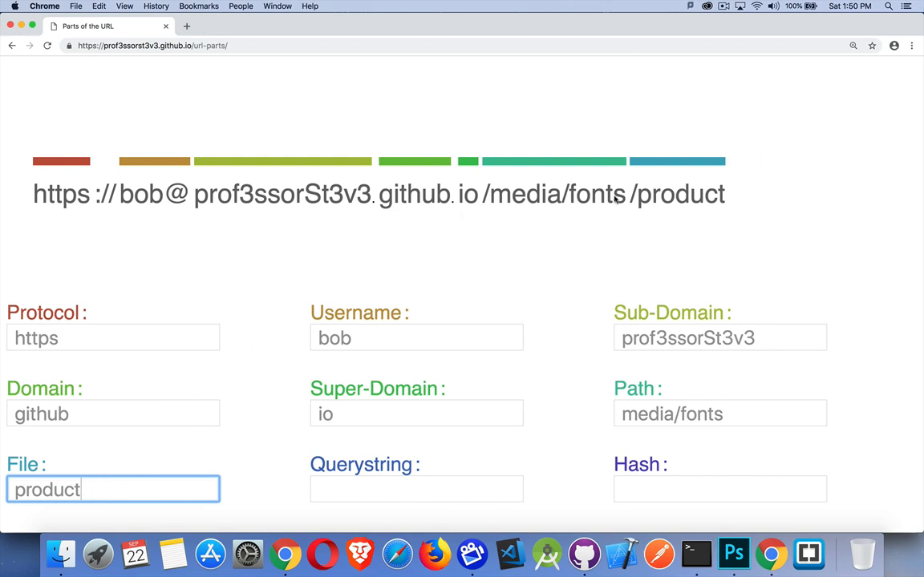
{"action": "mouse_move", "coordinate": [735, 201]}
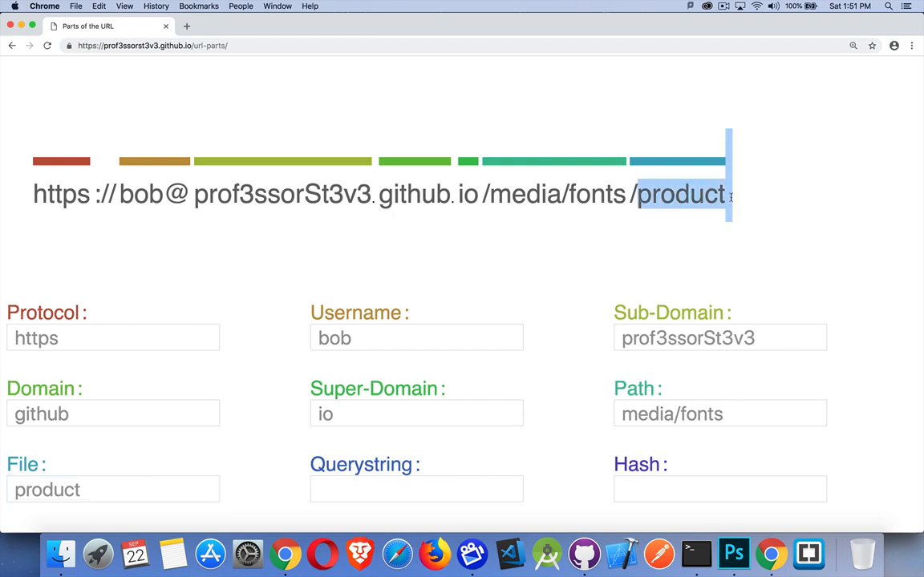
{"action": "mouse_move", "coordinate": [448, 487]}
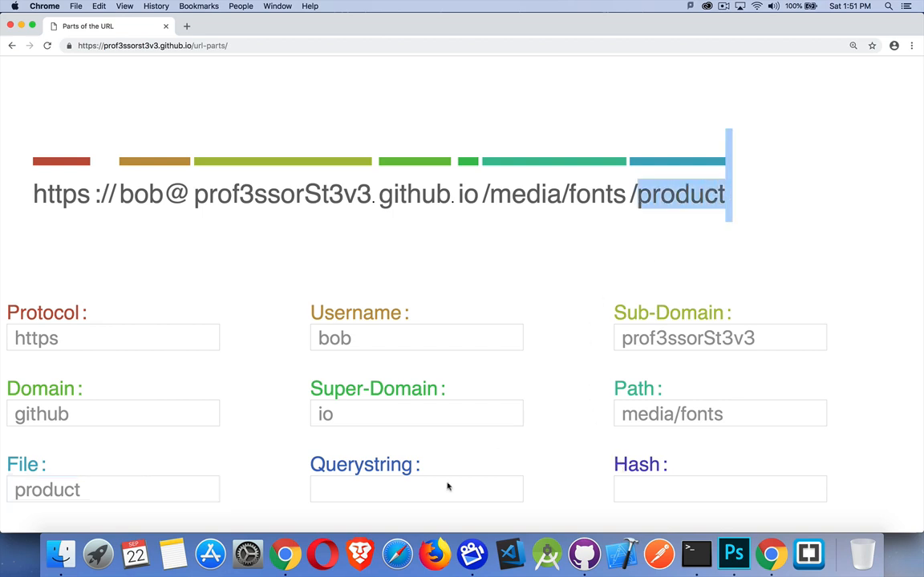
Add hash main, change the path to abc, and remove username bob
{"action": "left_click", "coordinate": [416, 489]}
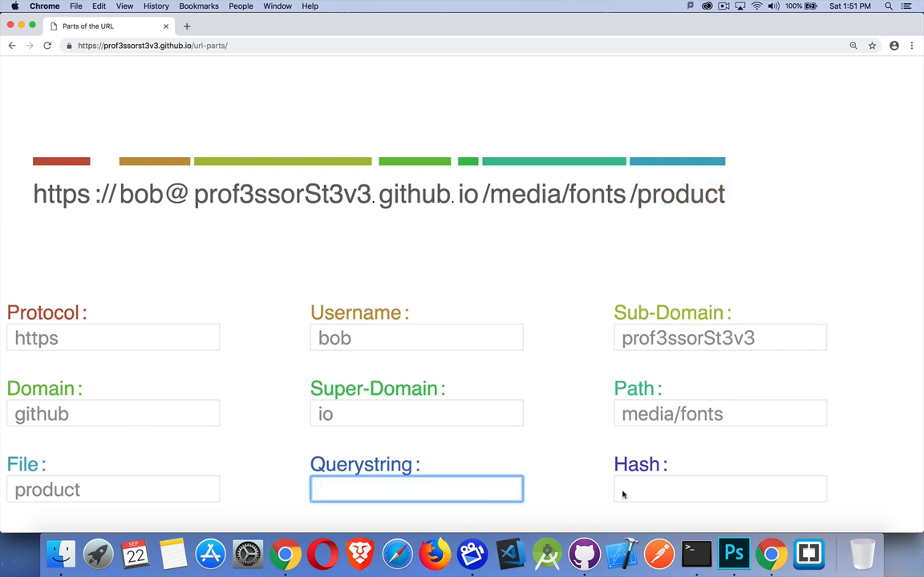
{"action": "left_click", "coordinate": [719, 489]}
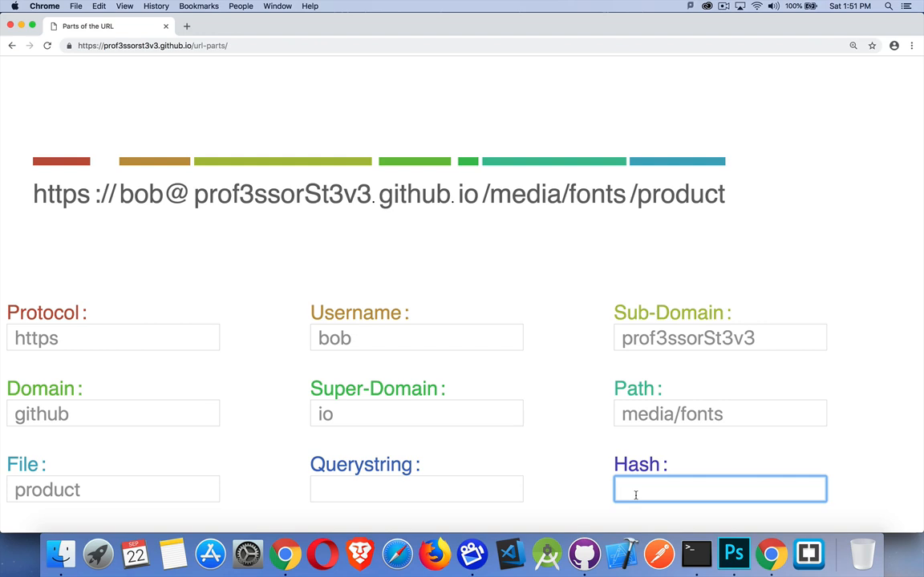
{"action": "type", "text": "main"}
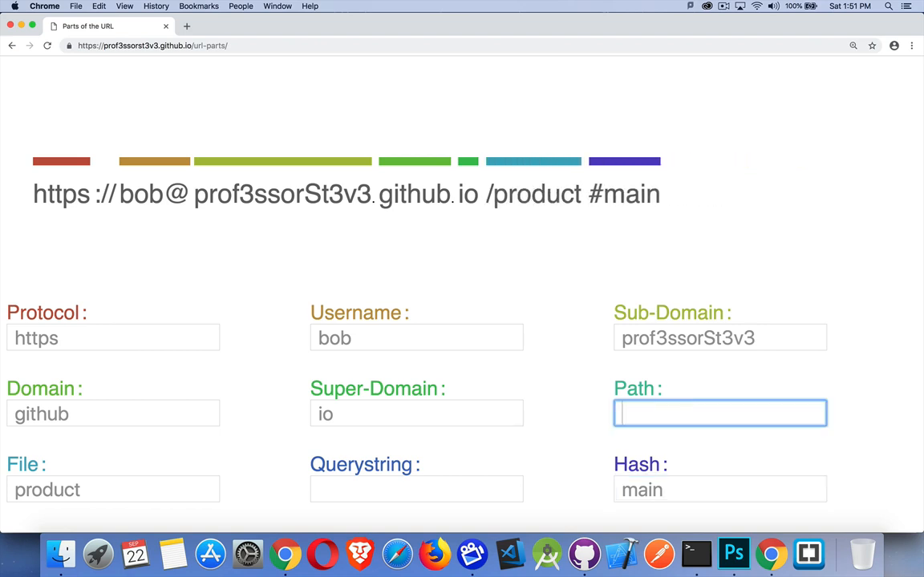
{"action": "type", "text": "abc"}
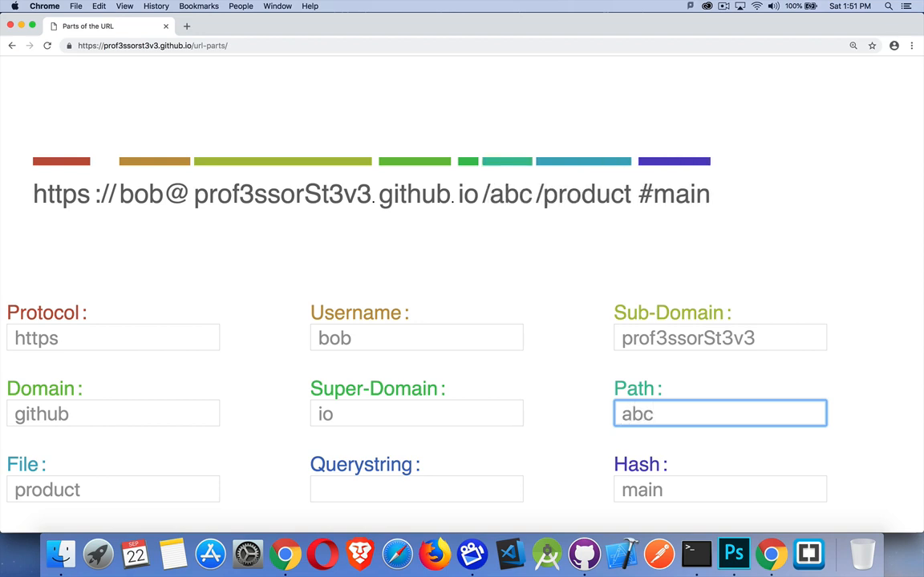
{"action": "left_click", "coordinate": [416, 337]}
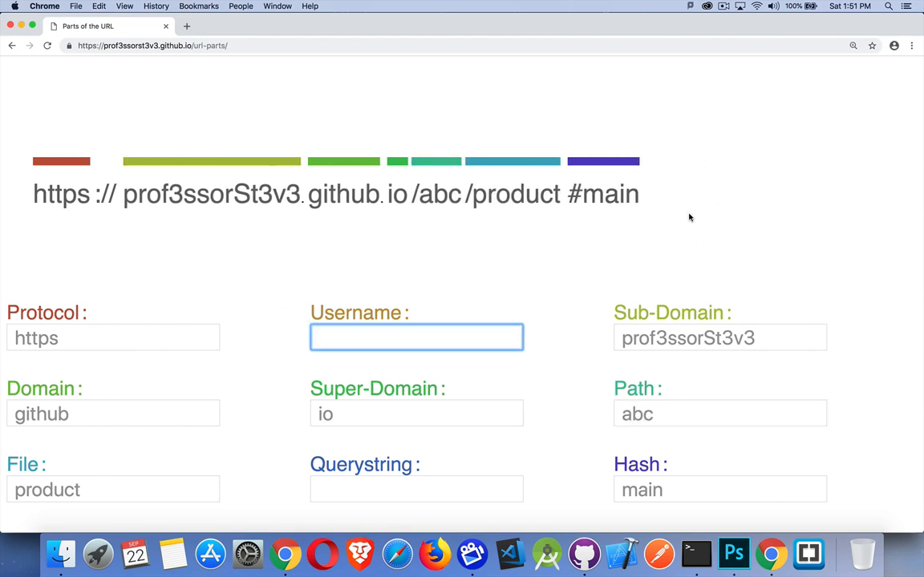
{"action": "mouse_move", "coordinate": [364, 370]}
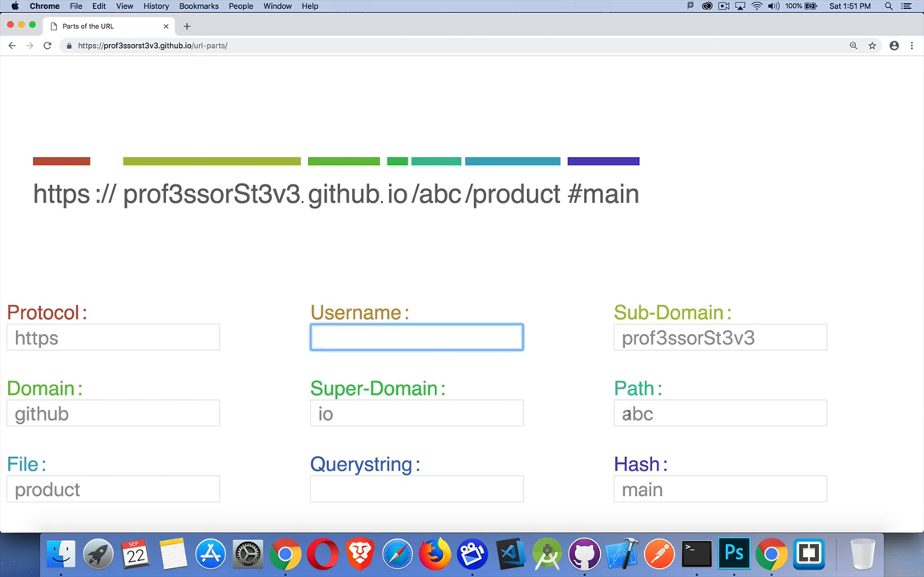
{"action": "left_click", "coordinate": [719, 489]}
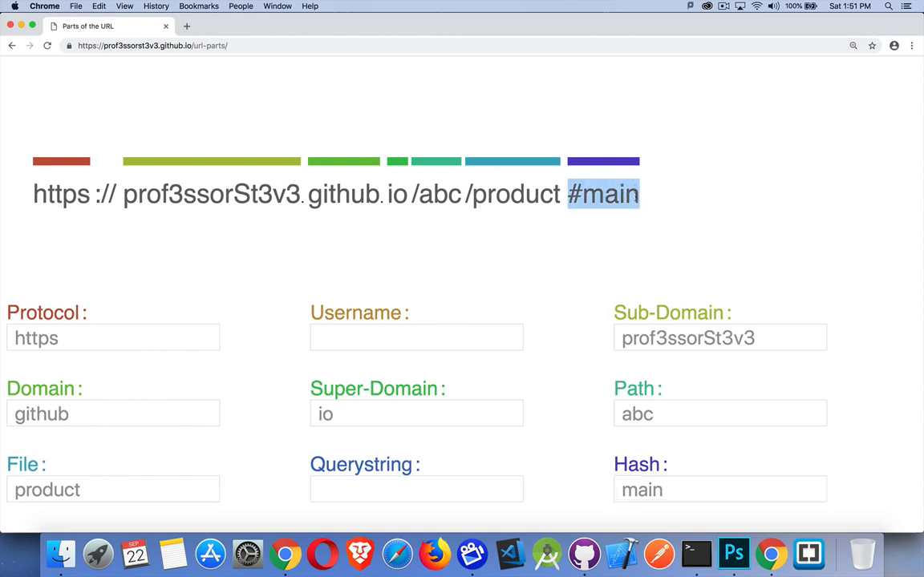
{"action": "mouse_move", "coordinate": [608, 231]}
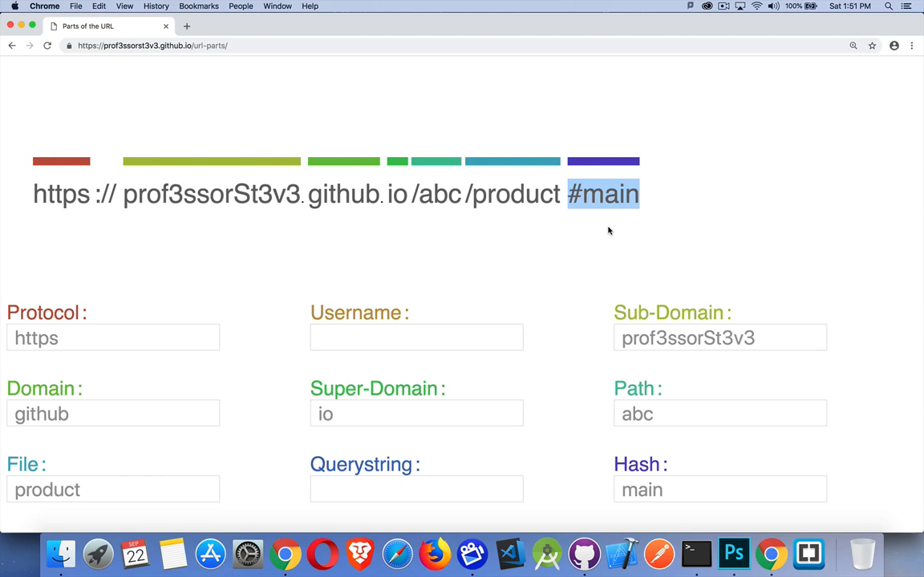
{"action": "mouse_move", "coordinate": [610, 218]}
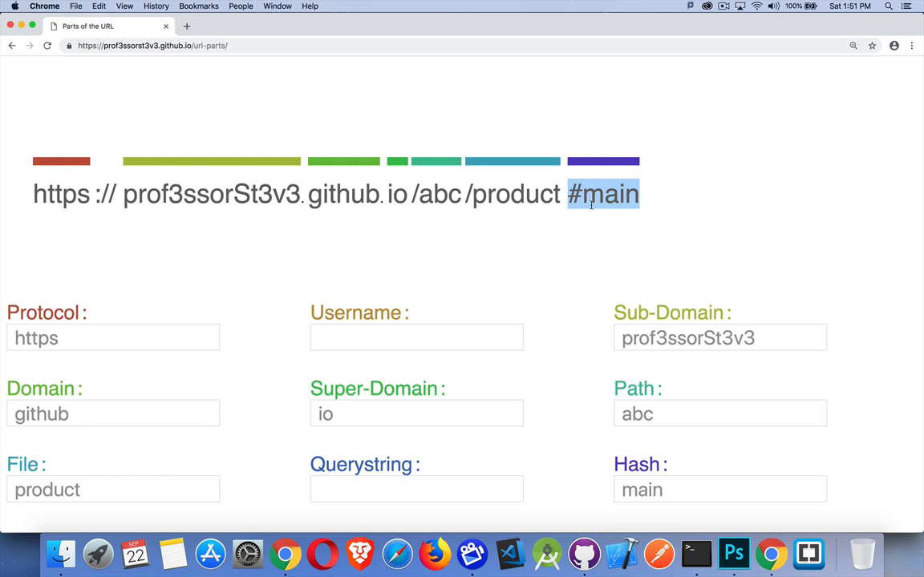
{"action": "mouse_move", "coordinate": [602, 193]}
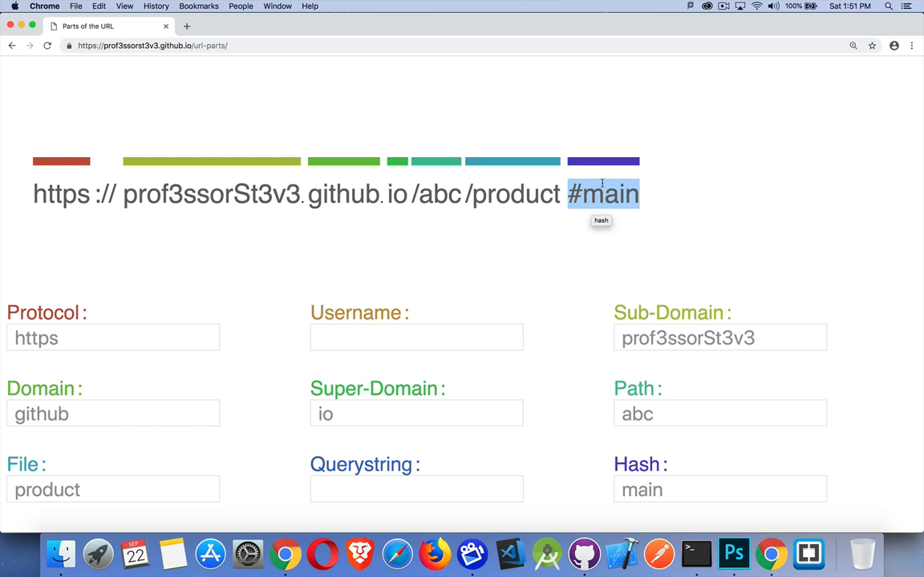
{"action": "mouse_move", "coordinate": [572, 239]}
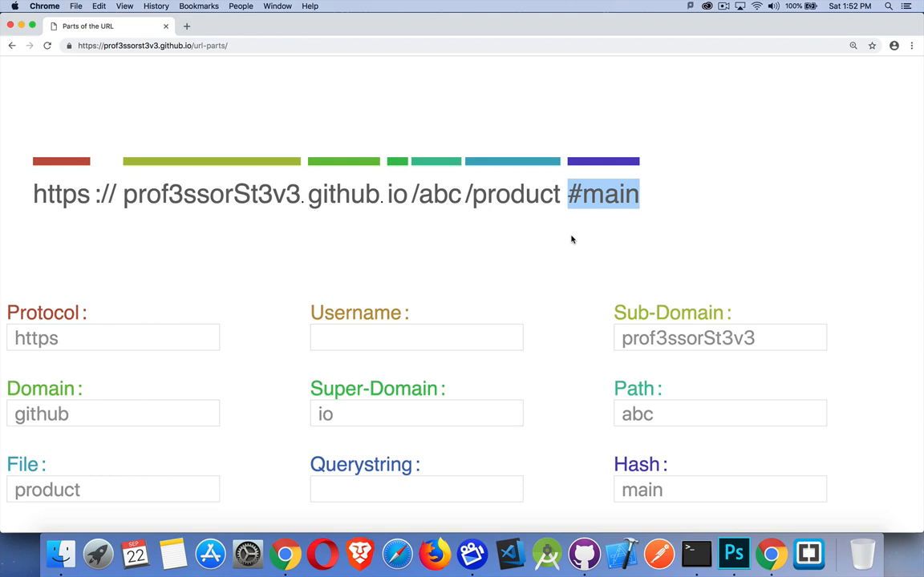
{"action": "mouse_move", "coordinate": [602, 208]}
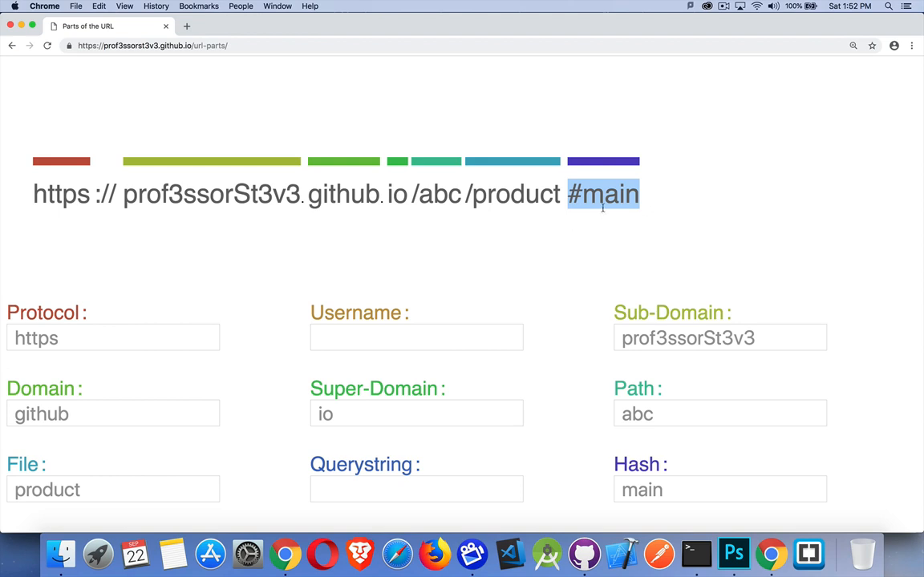
{"action": "left_click", "coordinate": [416, 489]}
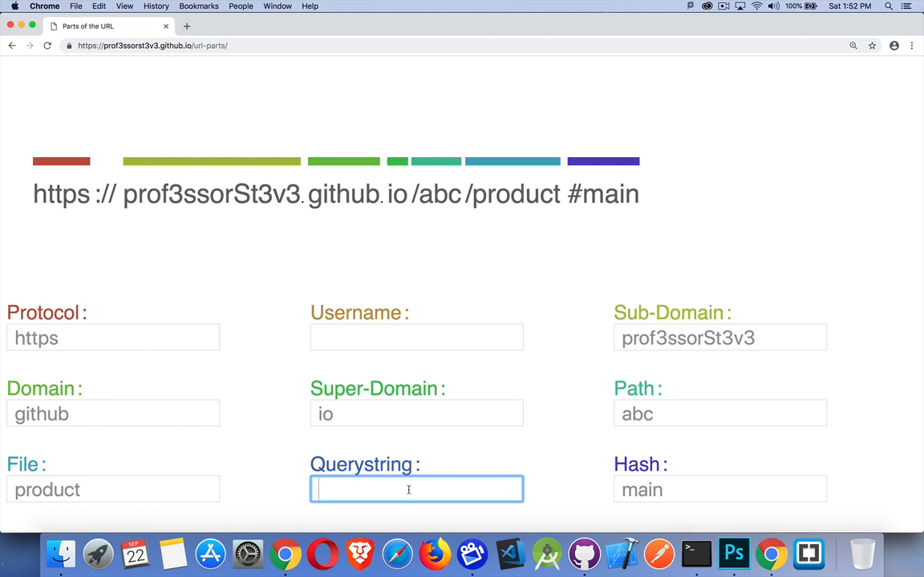
Enter the query string name=steve&k=v
{"action": "type", "text": "name="}
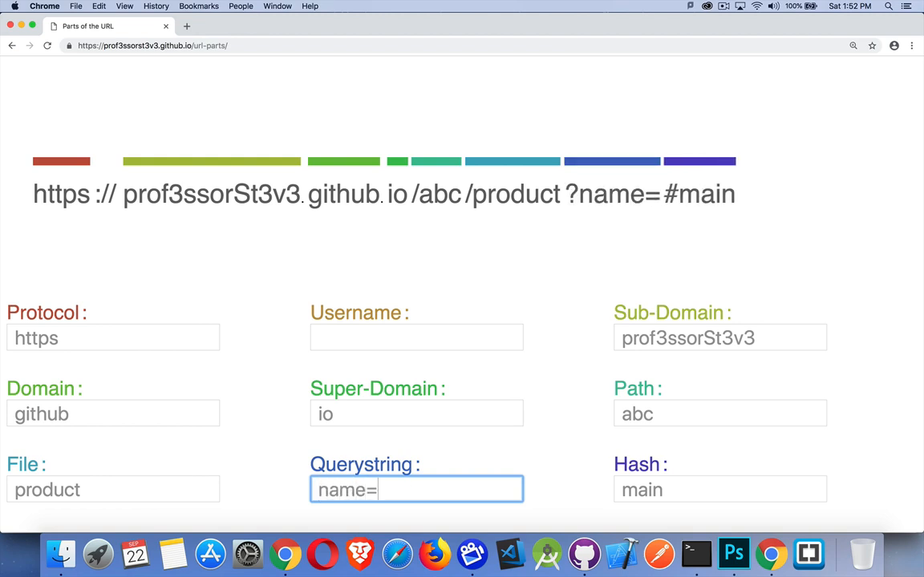
{"action": "type", "text": "steve"}
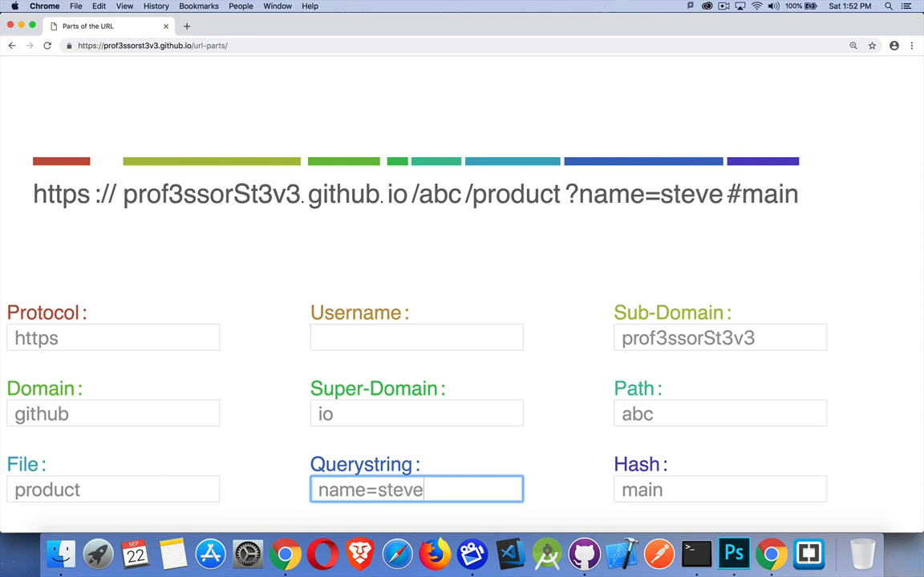
{"action": "type", "text": "&"}
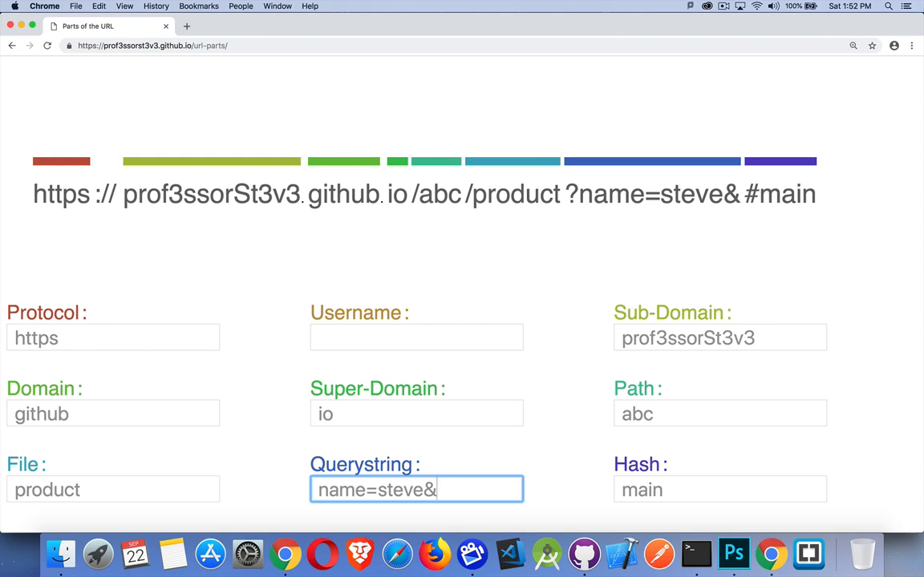
{"action": "type", "text": "k=v"}
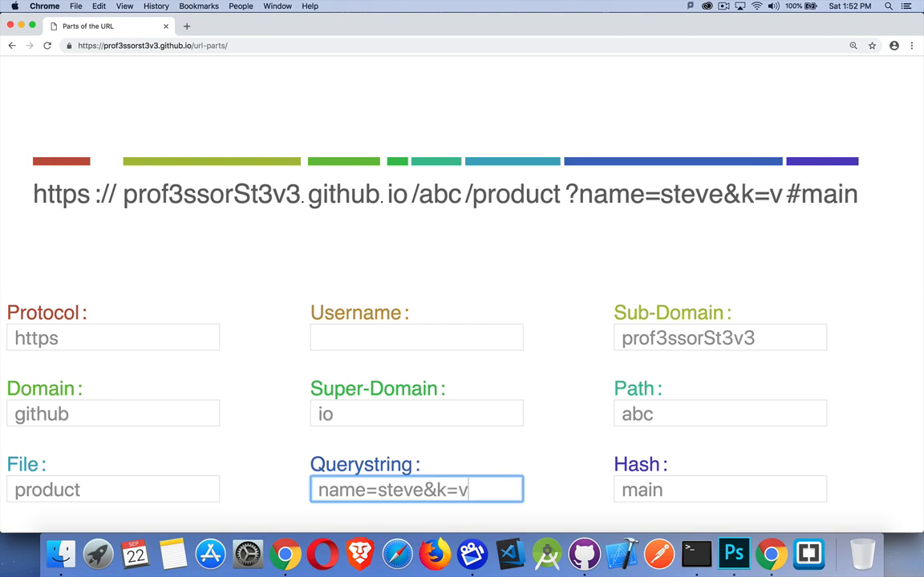
{"action": "mouse_move", "coordinate": [420, 439]}
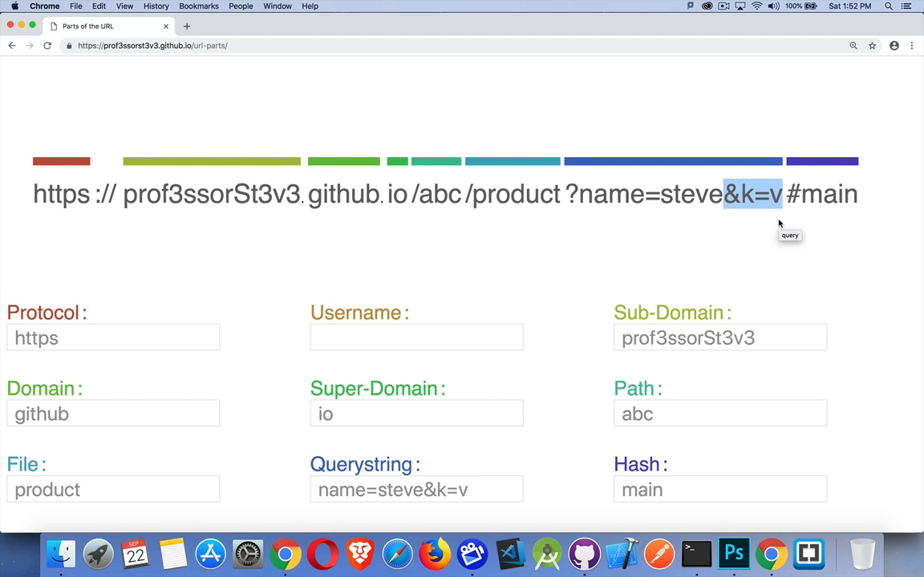
{"action": "mouse_move", "coordinate": [824, 198]}
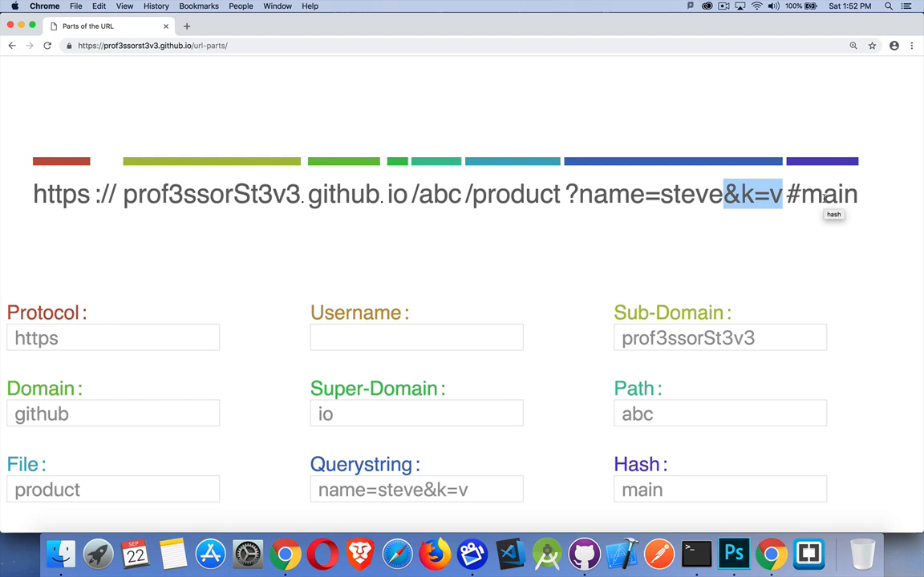
{"action": "mouse_move", "coordinate": [858, 198]}
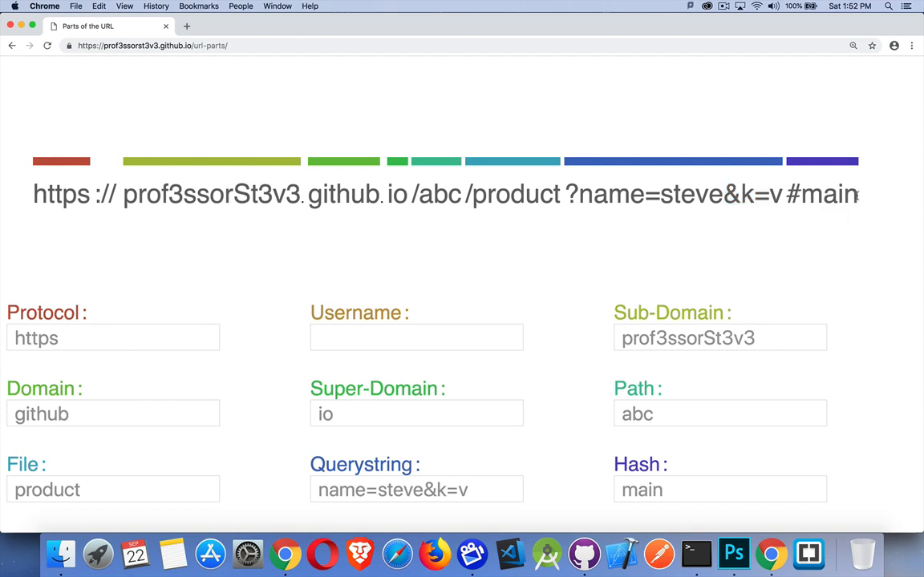
{"action": "double_click", "coordinate": [829, 194]}
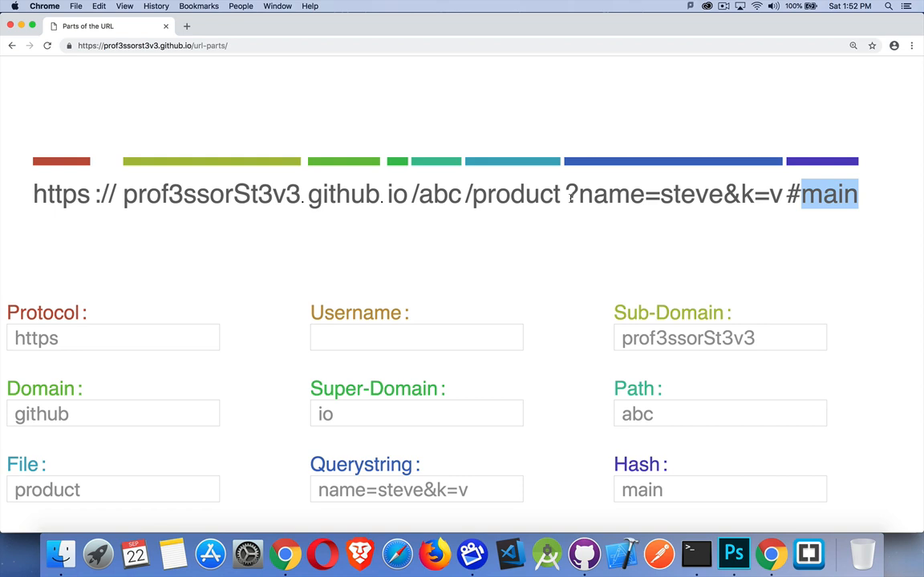
{"action": "mouse_move", "coordinate": [571, 194]}
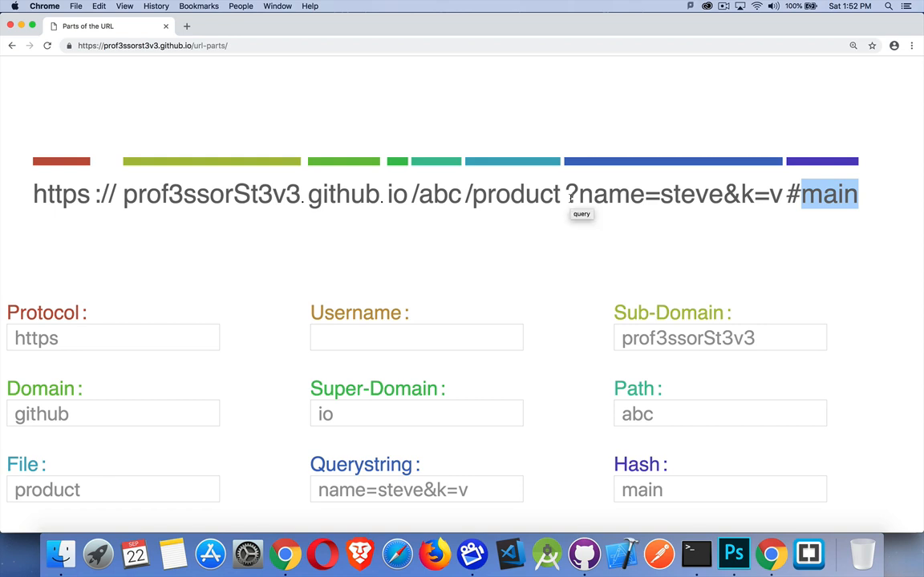
{"action": "mouse_move", "coordinate": [517, 271]}
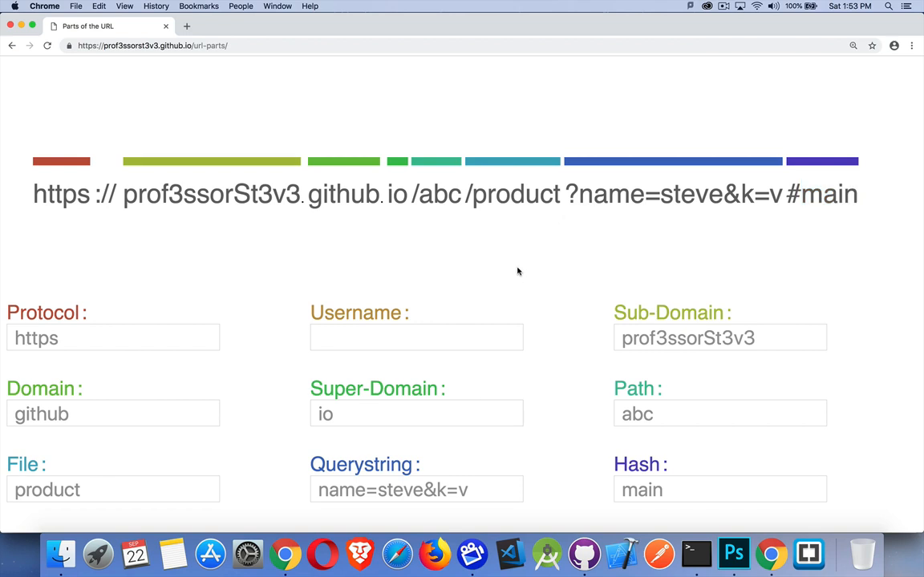